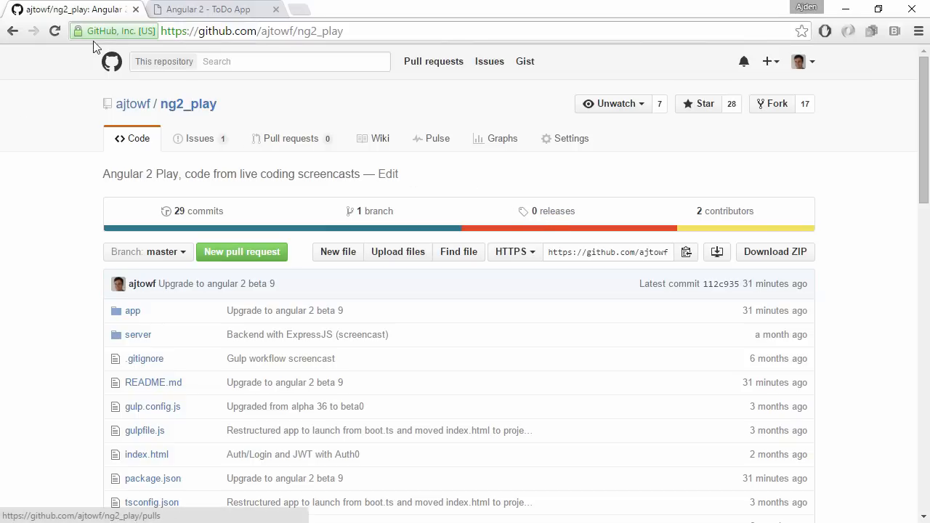
mouse_move(182, 81)
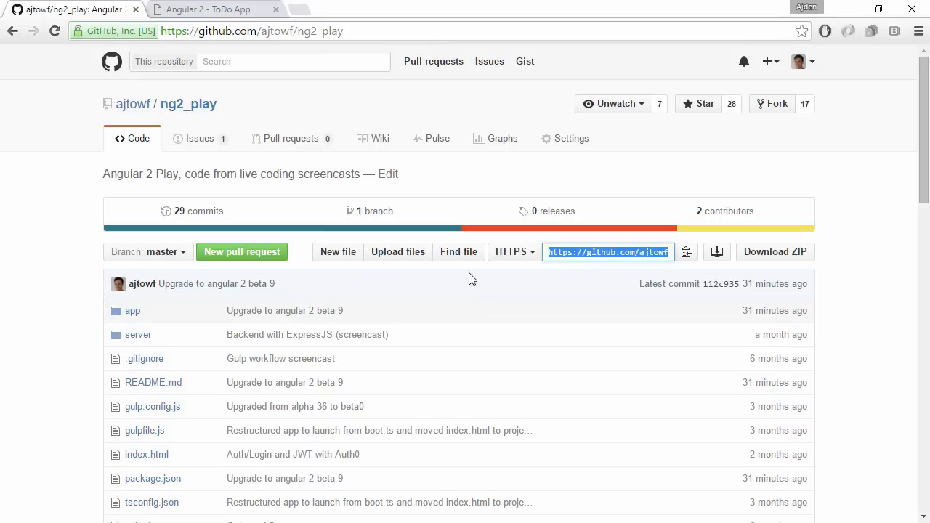
mouse_move(797, 64)
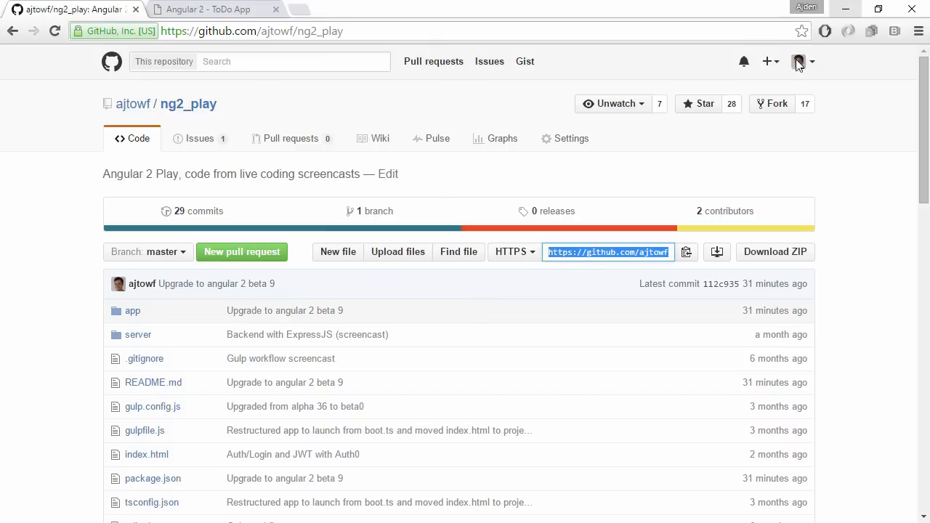
- Review the finished gulp output and the backend listening on port 3001
scroll(down, 3)
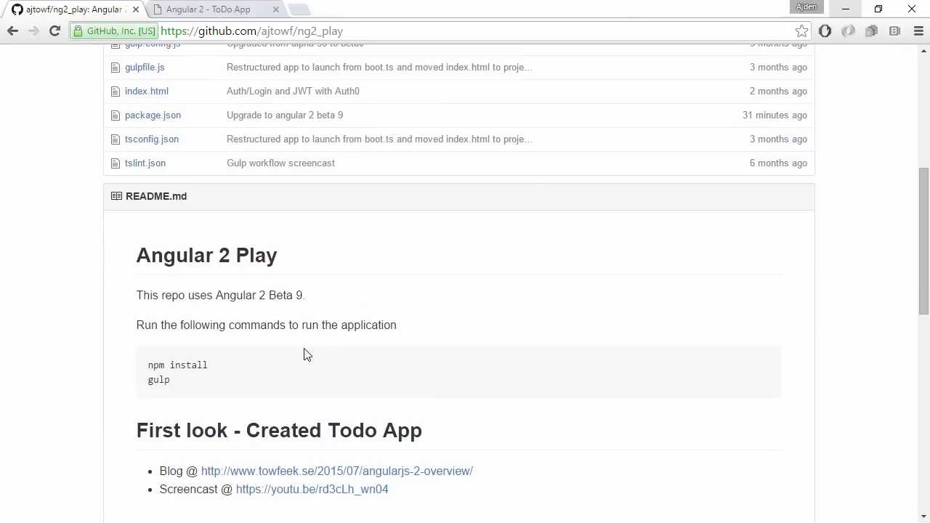
mouse_move(239, 367)
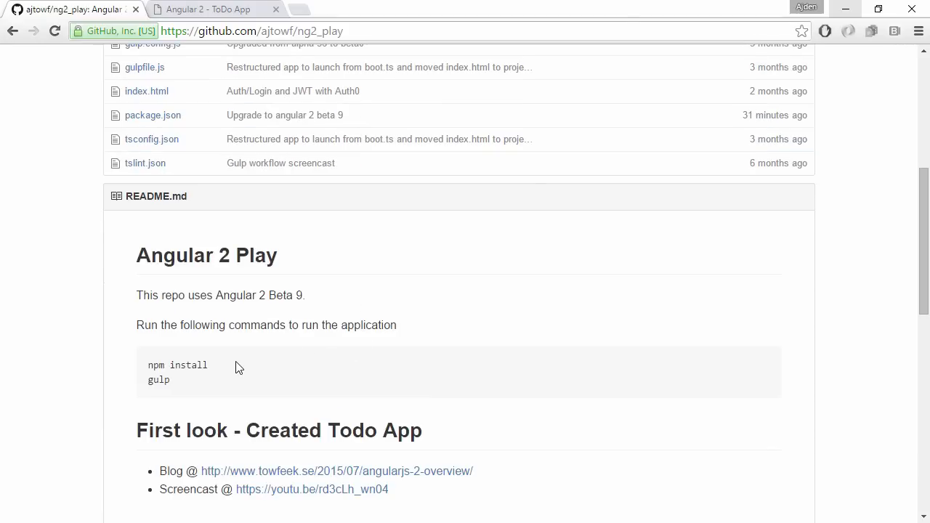
mouse_move(637, 52)
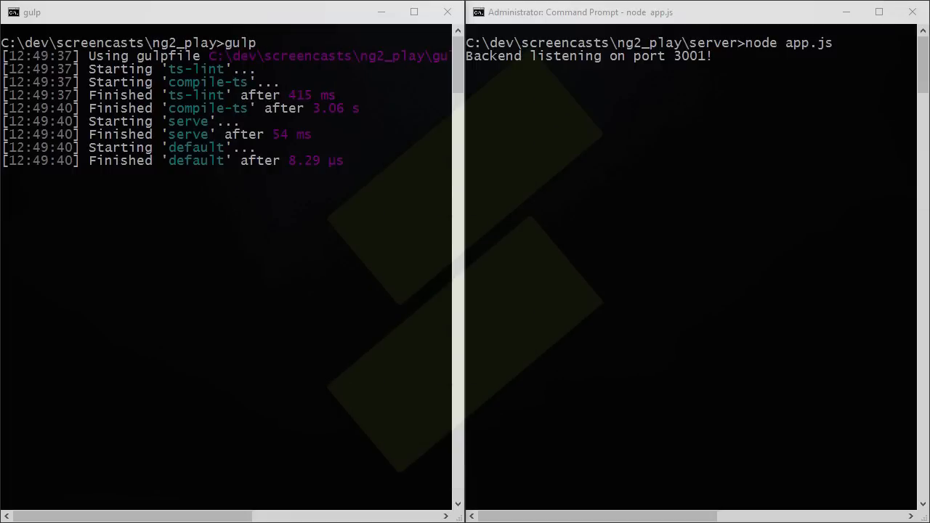
mouse_move(250, 217)
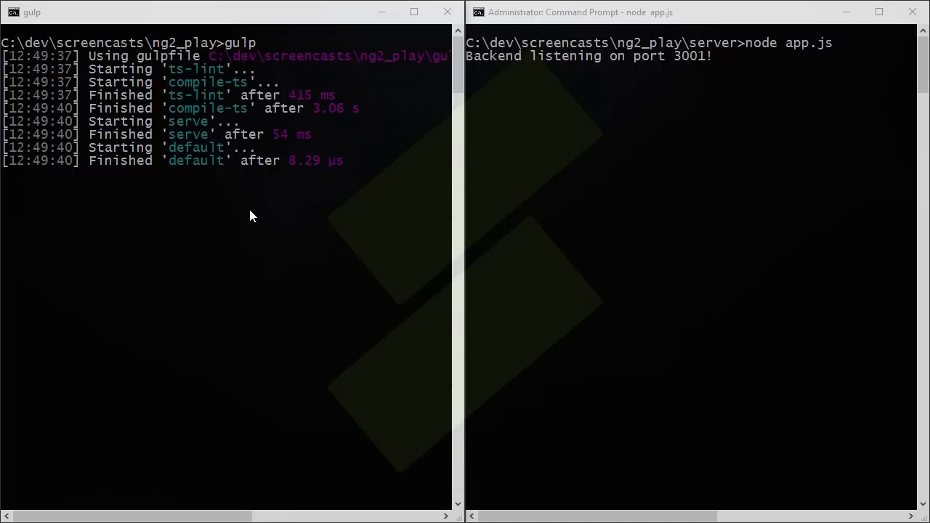
mouse_move(363, 276)
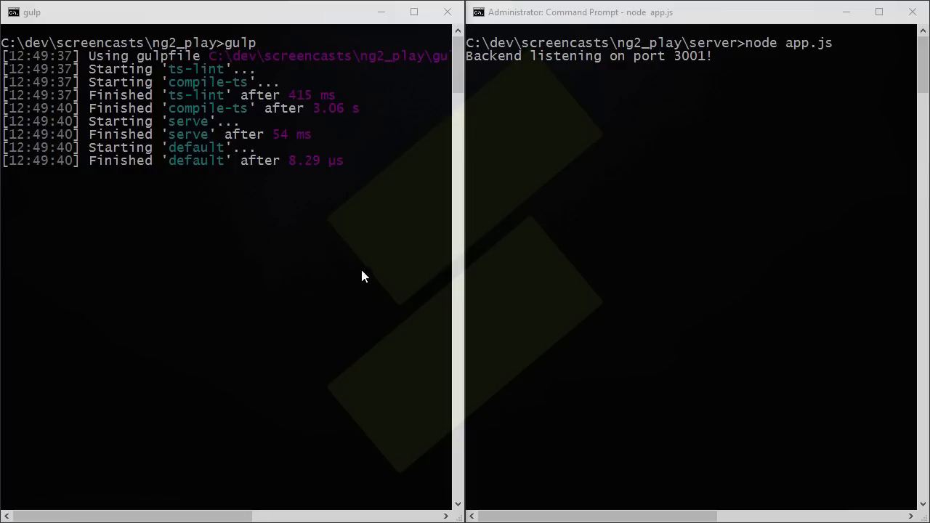
mouse_move(770, 224)
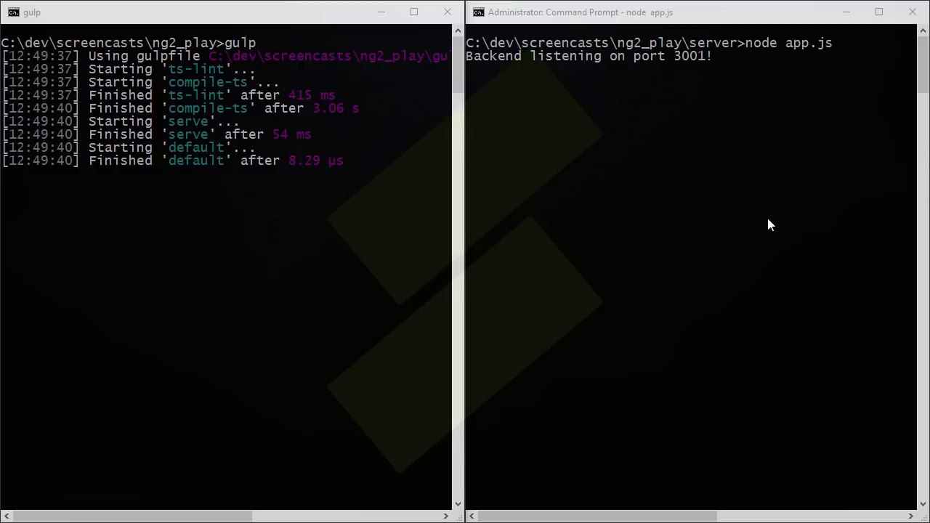
mouse_move(770, 217)
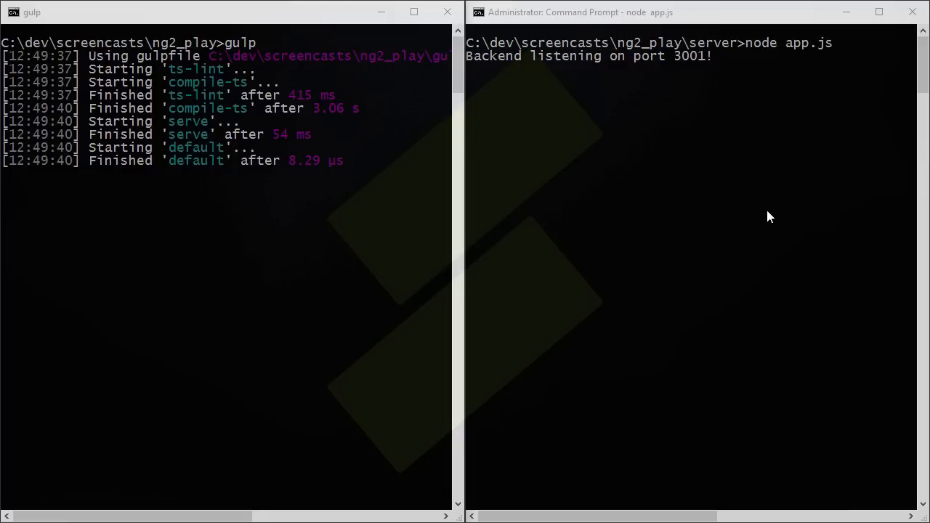
mouse_move(226, 61)
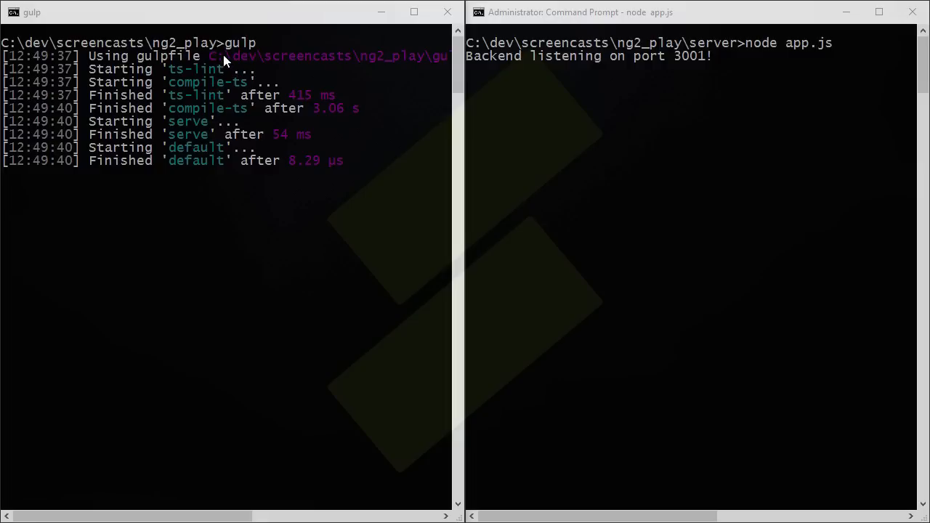
mouse_move(234, 64)
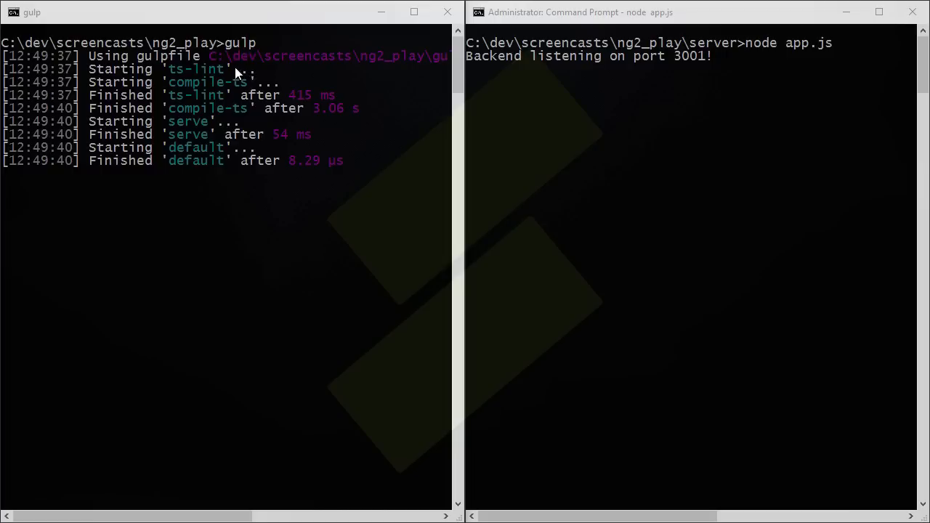
mouse_move(231, 102)
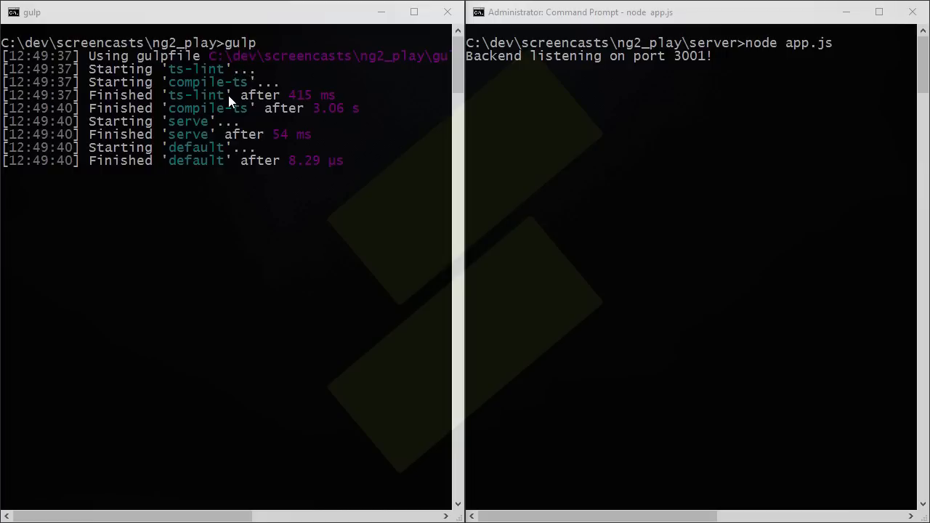
mouse_move(240, 153)
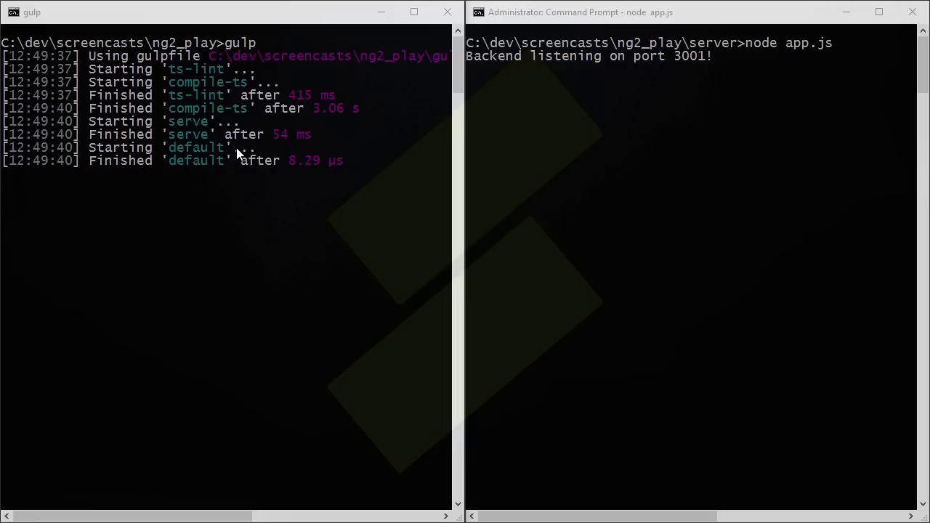
mouse_move(230, 125)
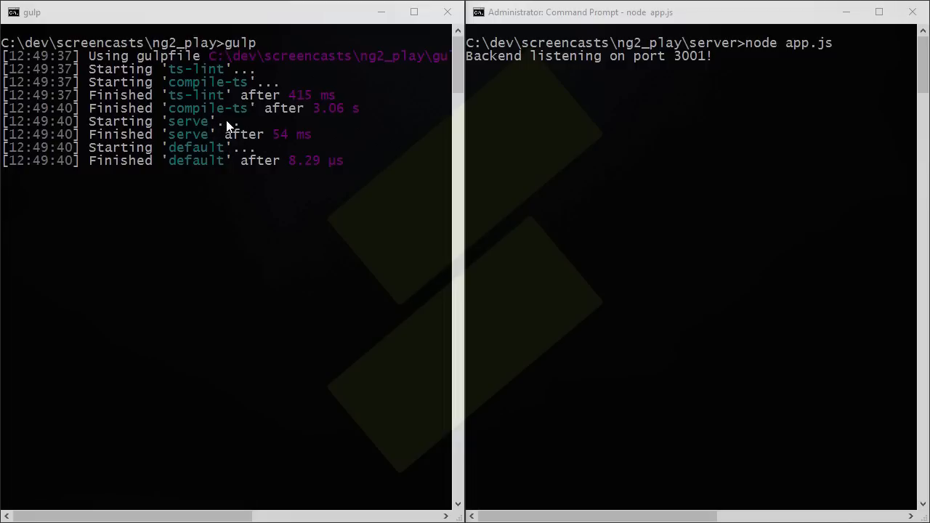
mouse_move(234, 118)
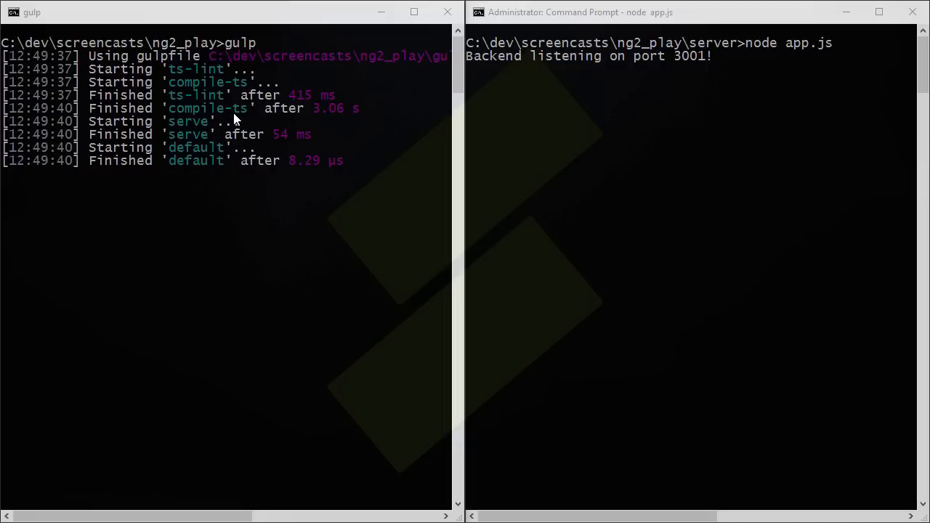
mouse_move(686, 82)
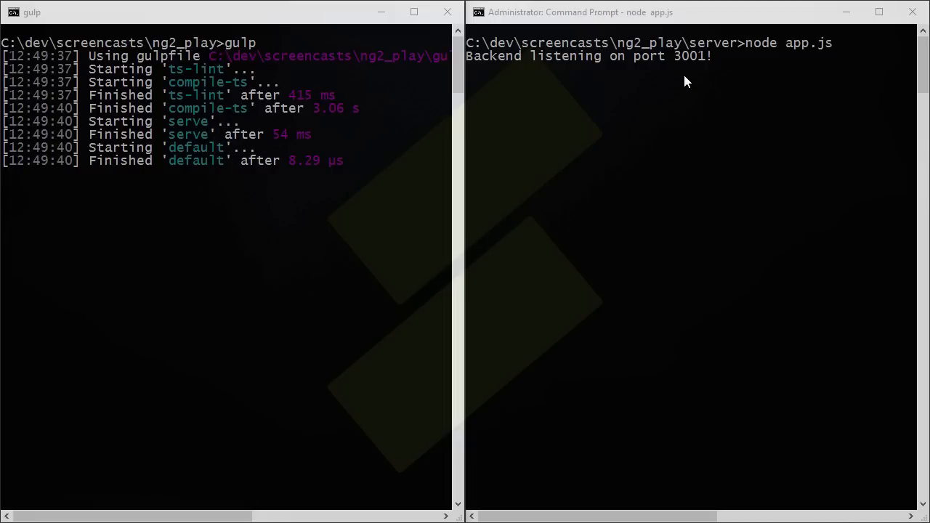
mouse_move(663, 107)
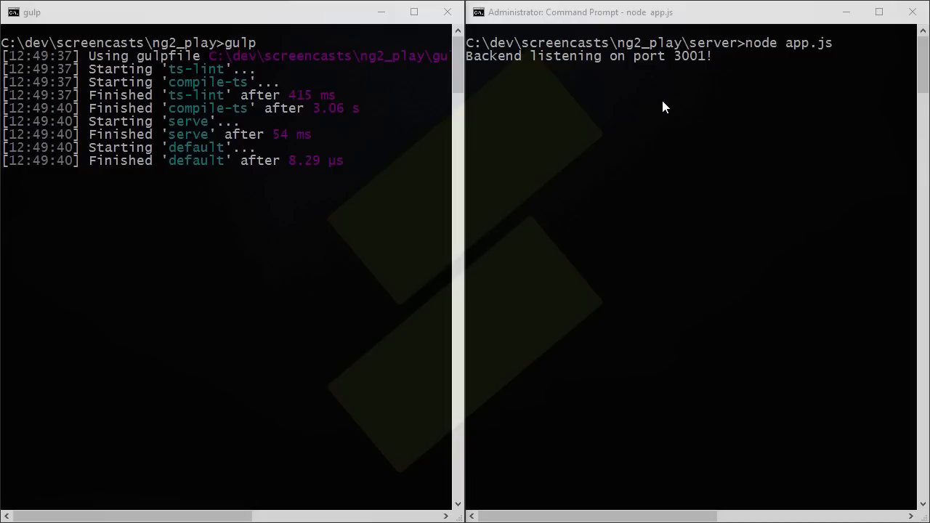
mouse_move(564, 15)
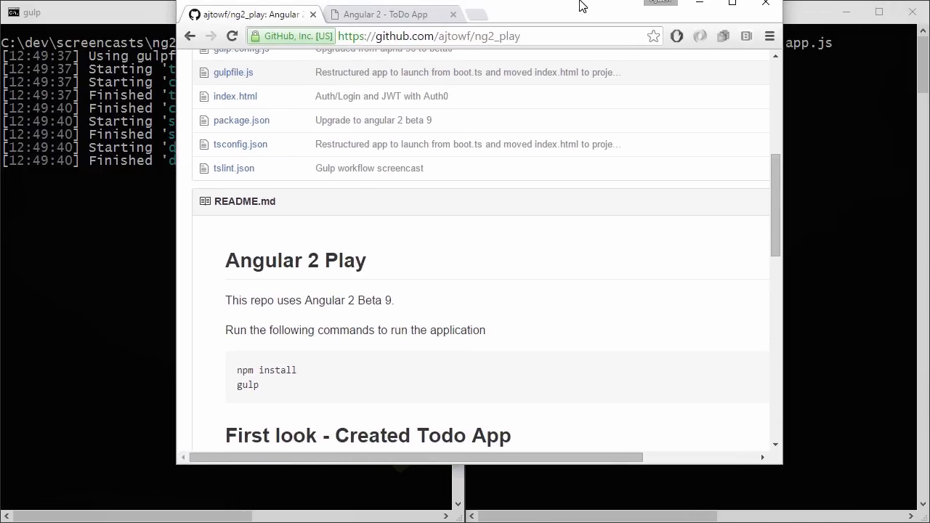
- Add a todo, delete the fsdf todo, and show the About page with ID Hello world
click(393, 14)
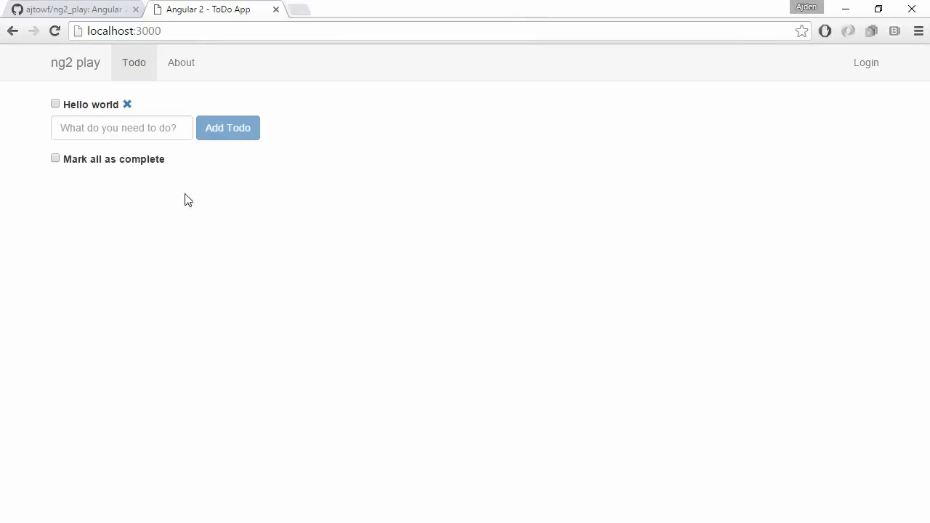
click(226, 128)
text(f)
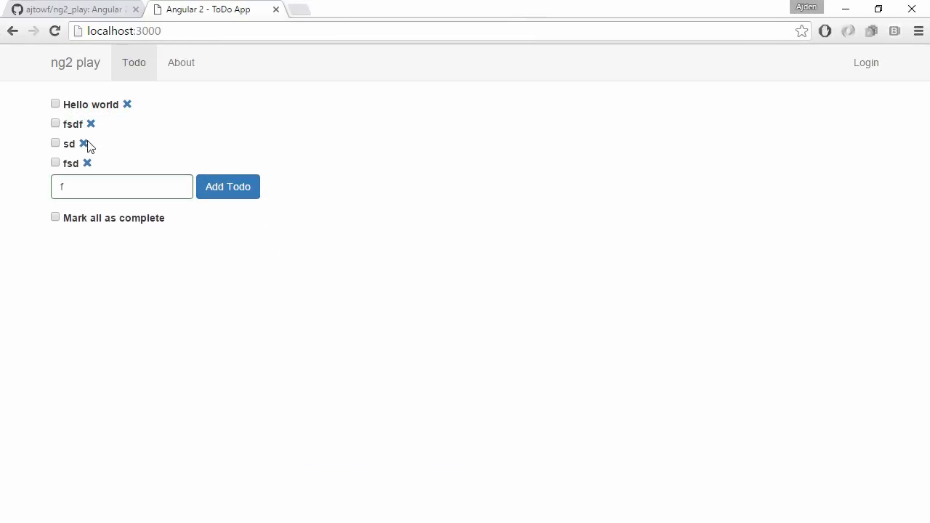
click(90, 123)
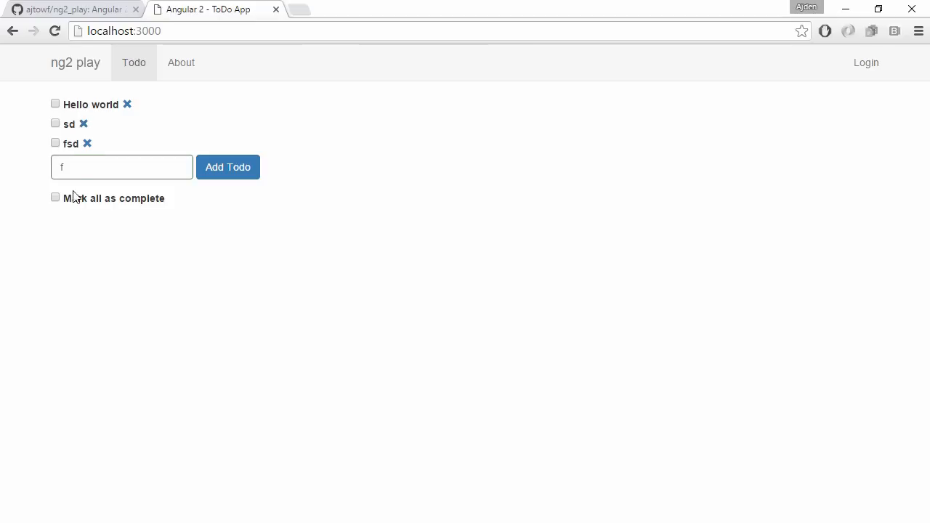
mouse_move(44, 205)
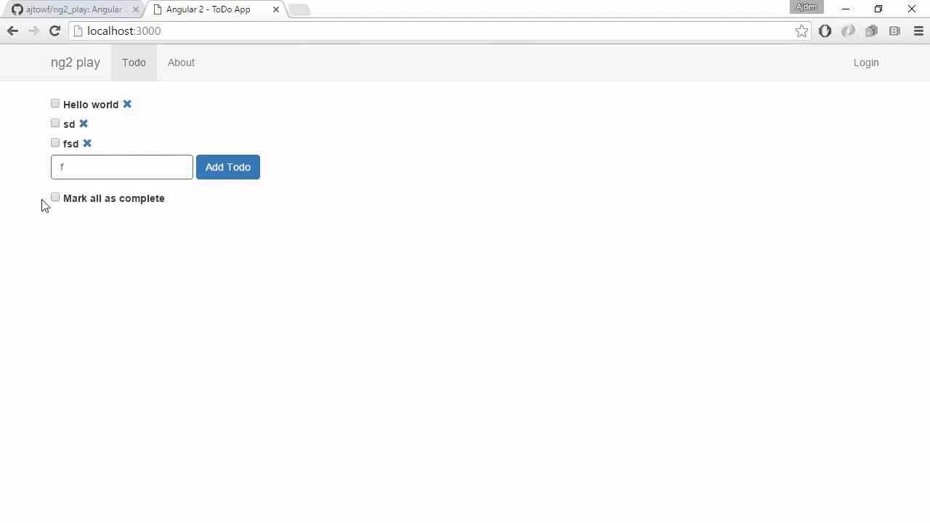
click(55, 197)
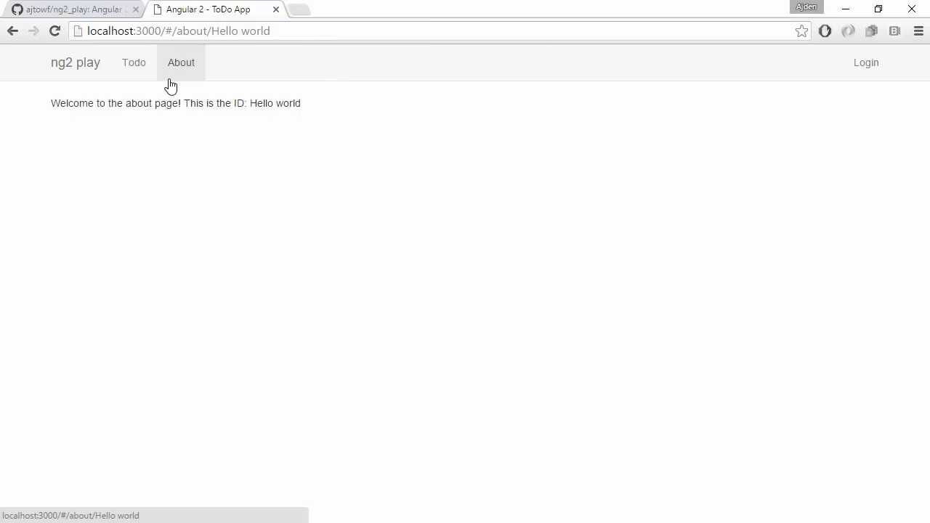
mouse_move(215, 118)
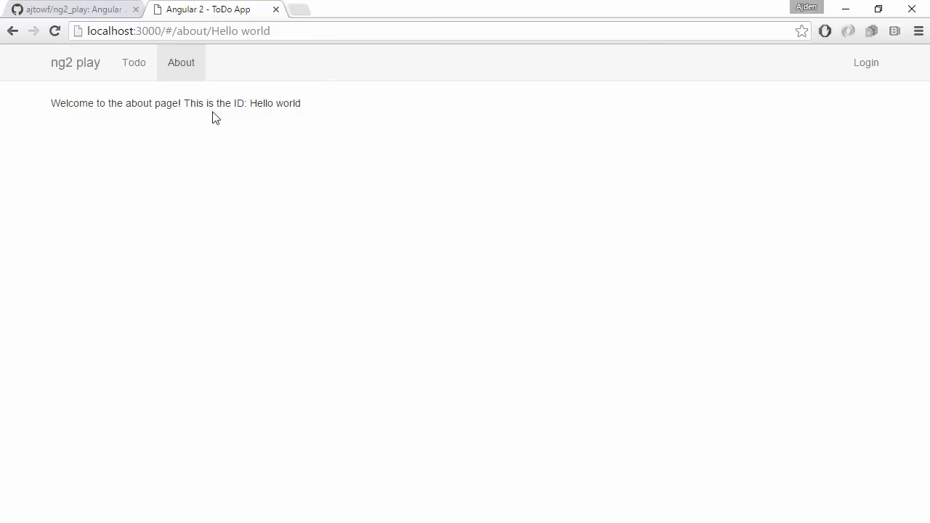
mouse_move(700, 182)
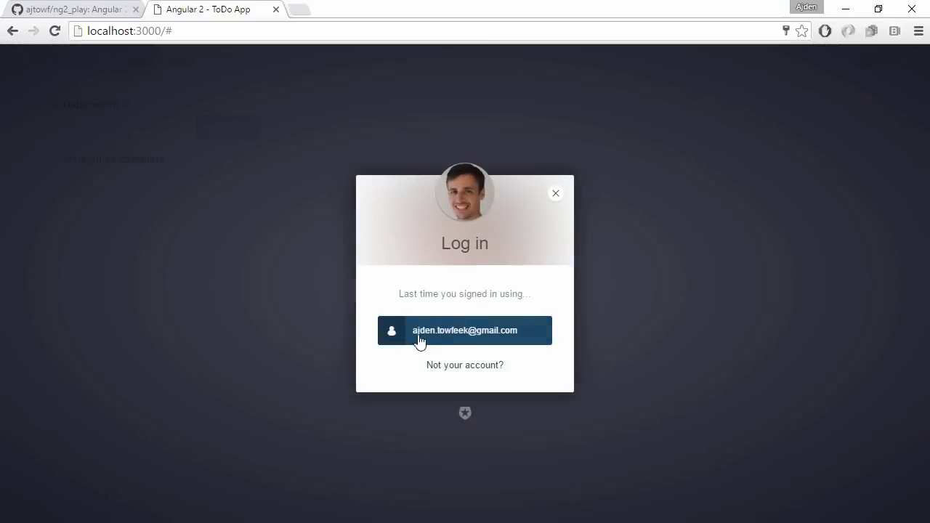
- Log in with the remembered Auth0 account and view the Profile page's Chuck quote
click(465, 330)
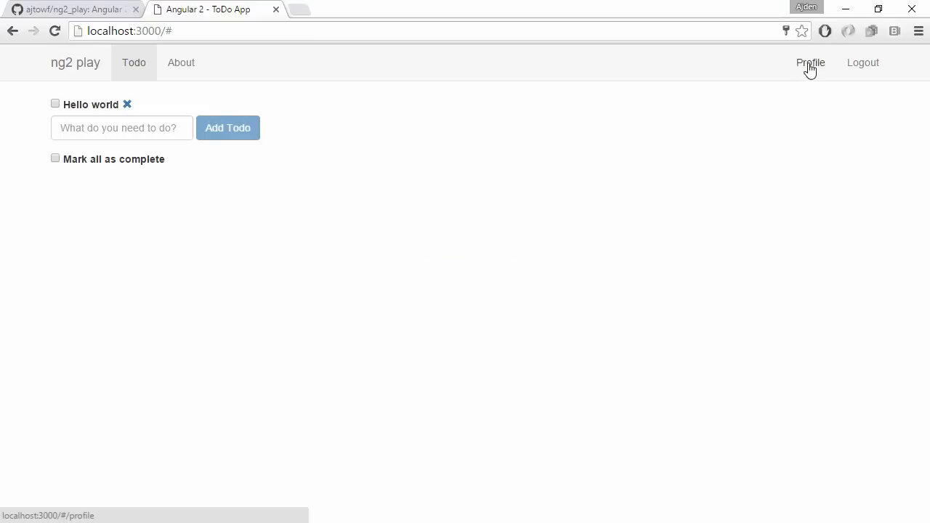
click(811, 63)
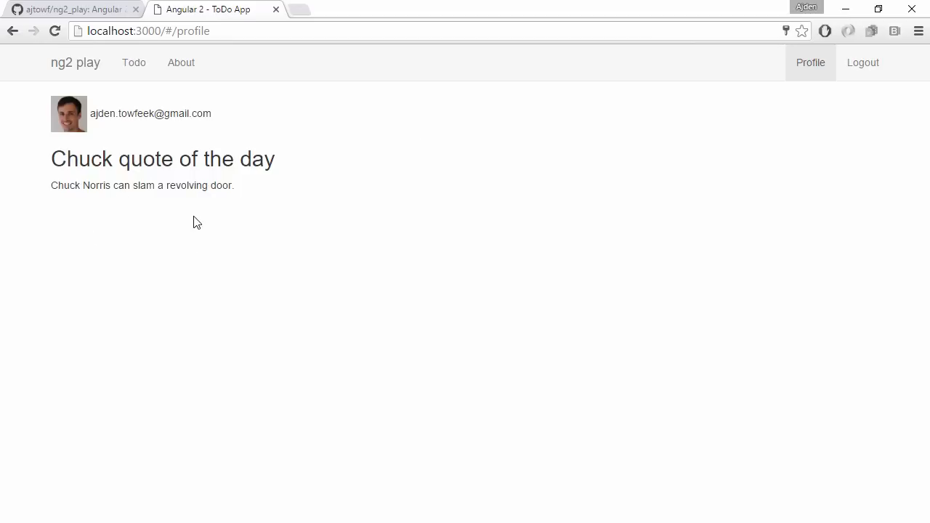
mouse_move(119, 198)
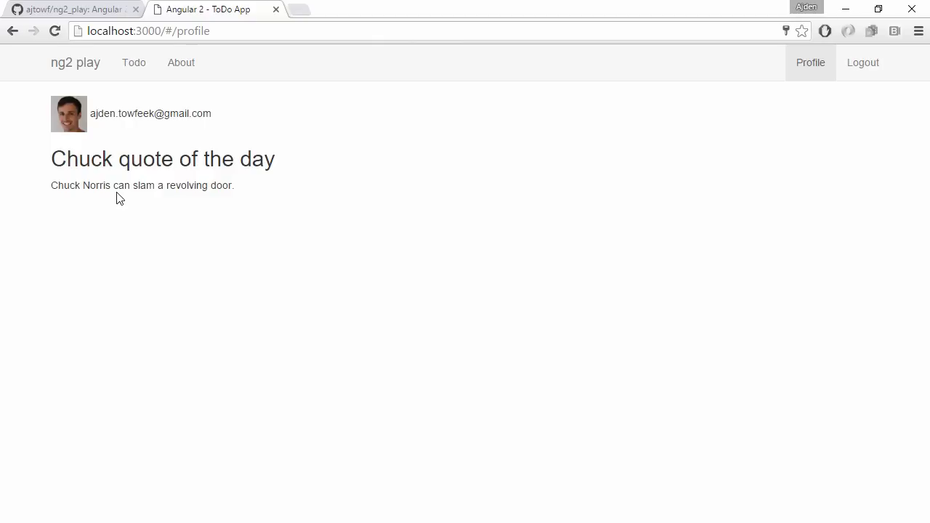
key(alt+tab)
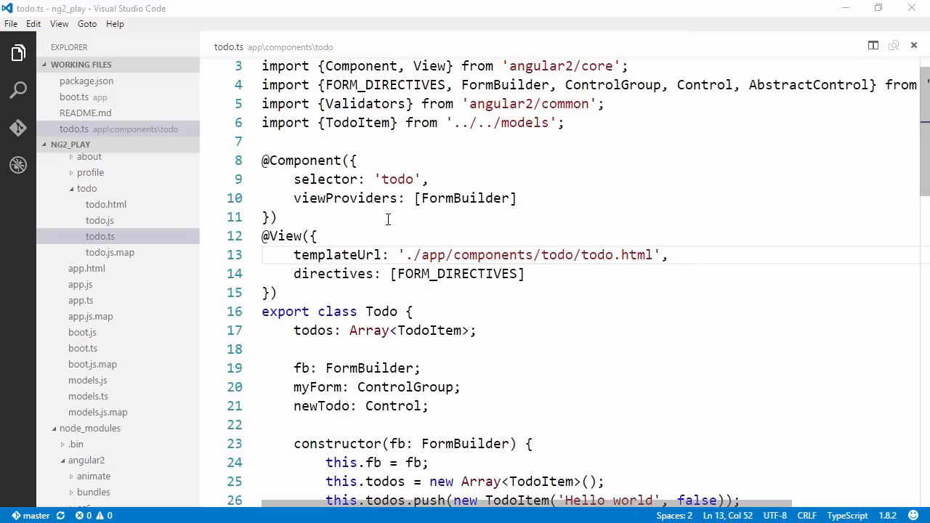
mouse_move(619, 129)
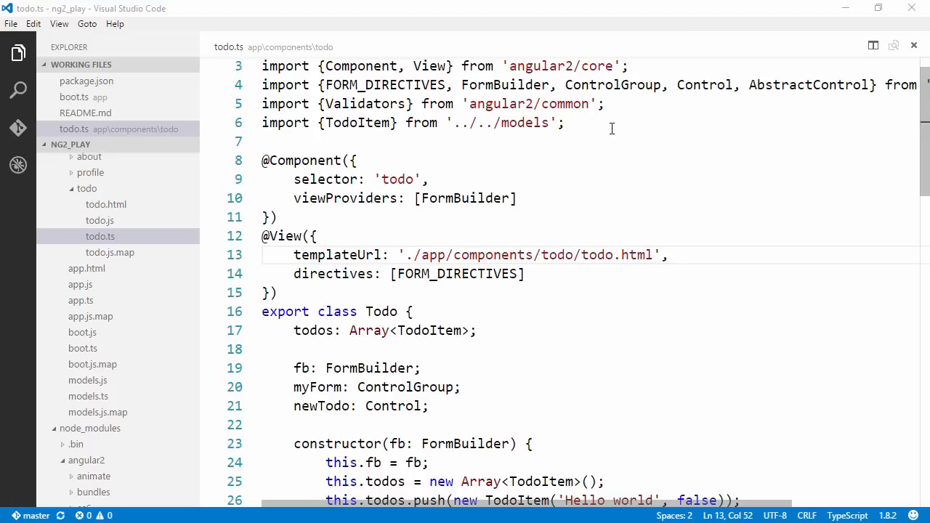
- Move to the top of todo.ts at the angular2/core import line
click(549, 180)
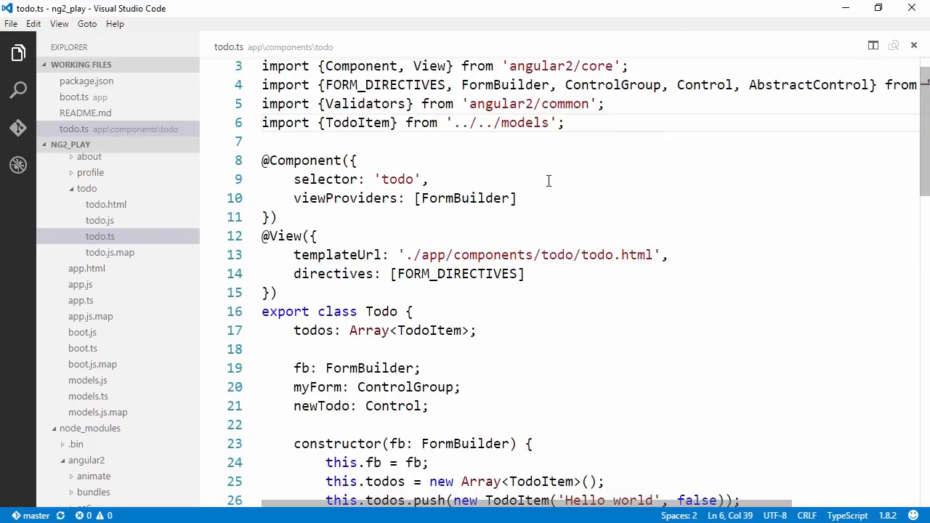
click(566, 122)
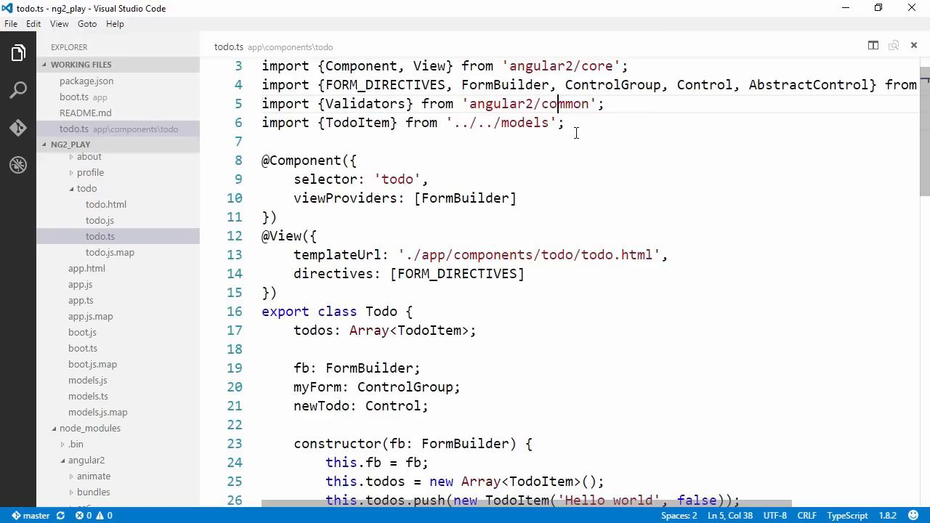
scroll(up, 3)
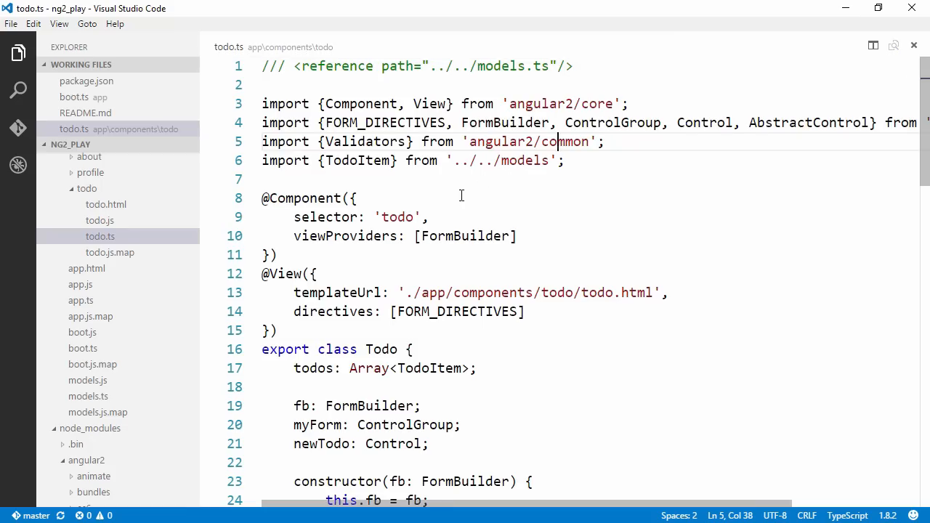
mouse_move(466, 251)
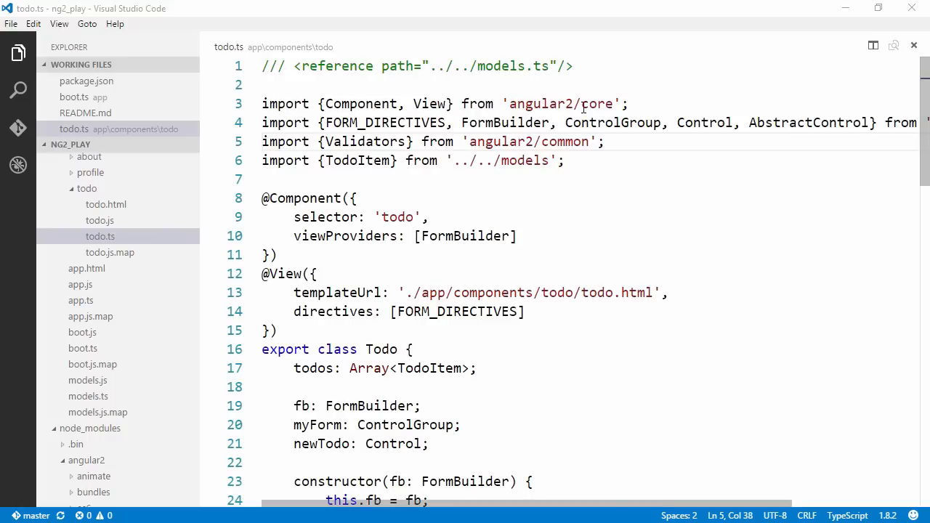
click(551, 104)
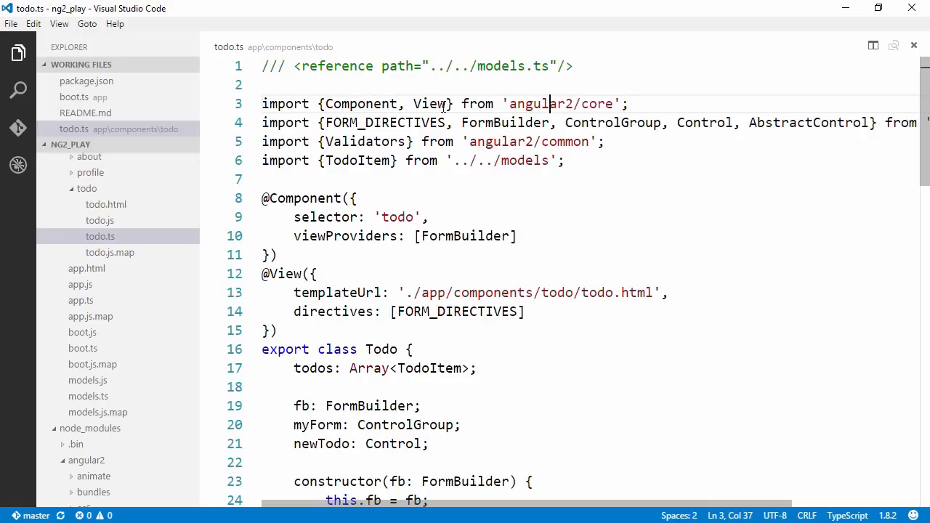
- Import OnInit from angular2/core and declare that the Todo class implements OnInit
text(,)
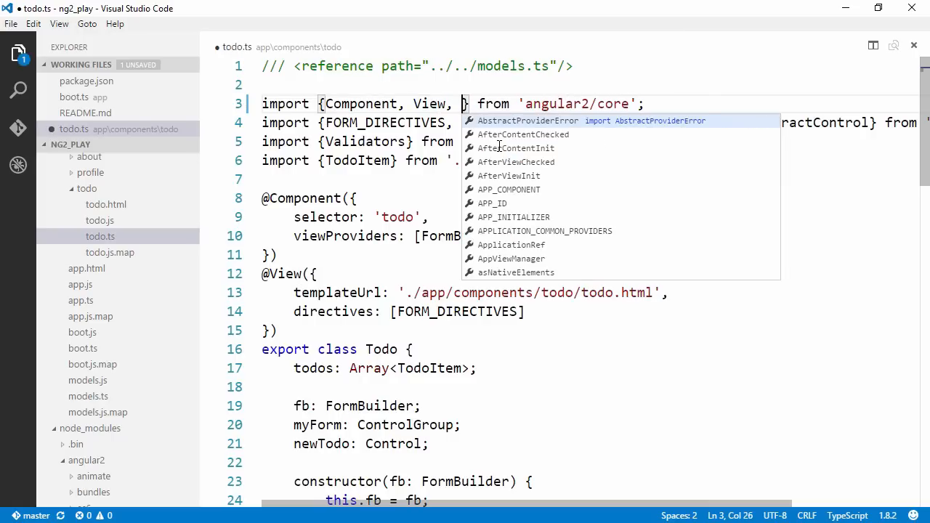
text(OnInit)
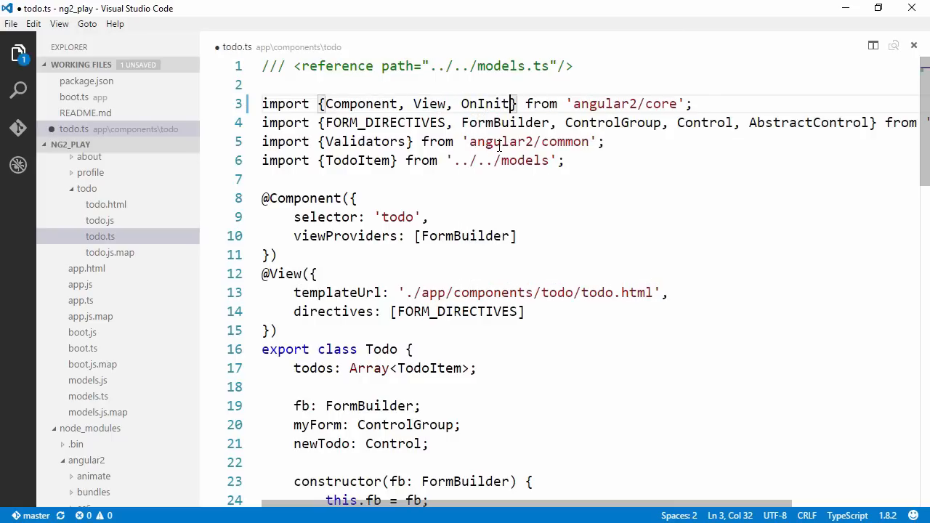
click(512, 143)
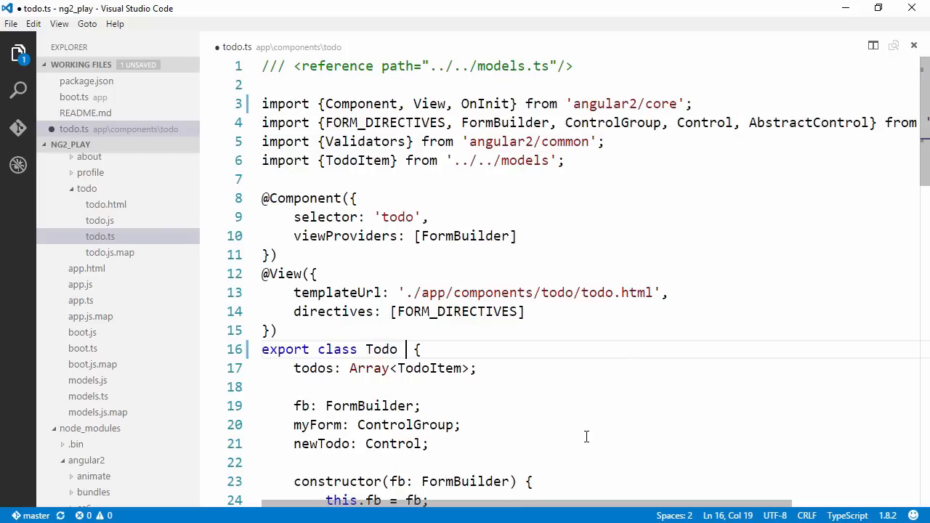
text(implements)
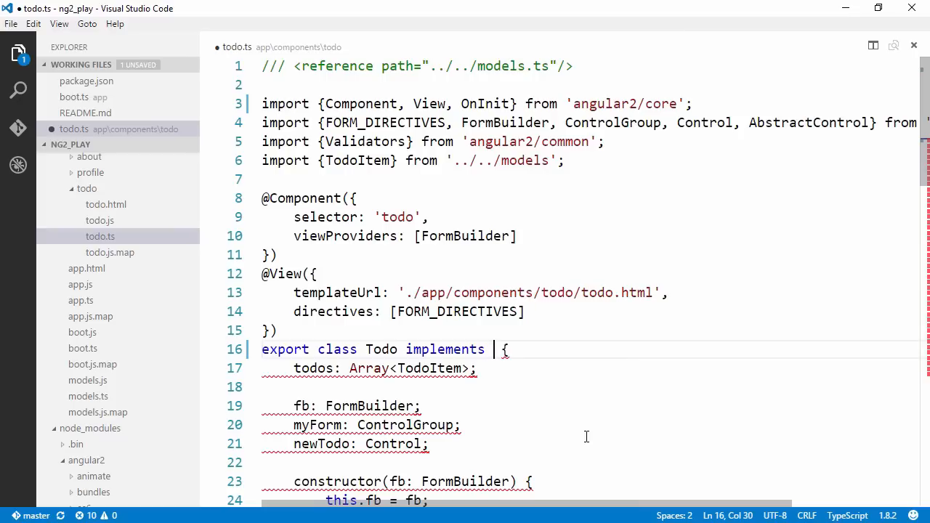
text(OnInit)
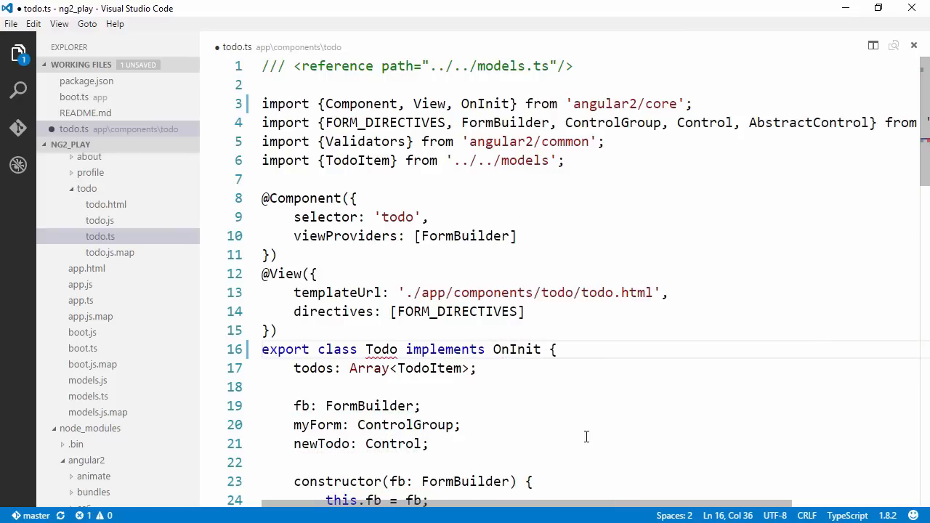
mouse_move(531, 410)
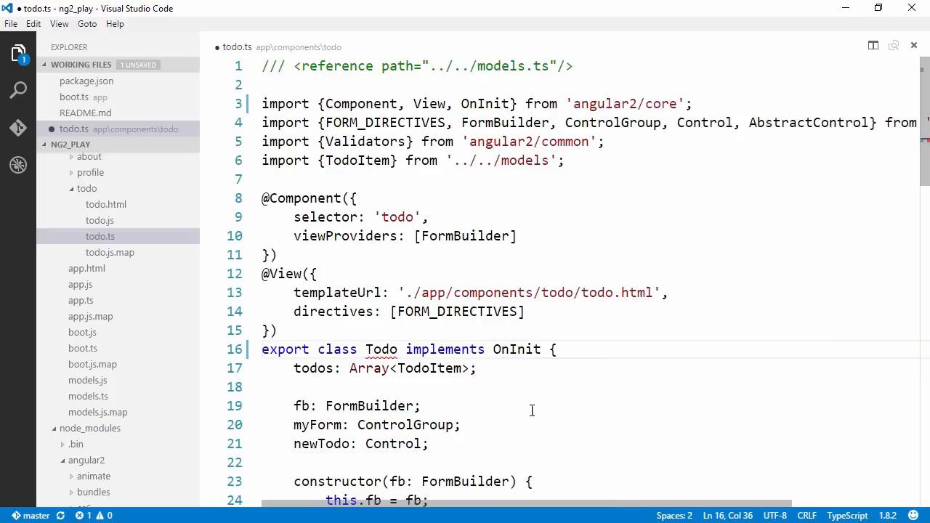
mouse_move(381, 349)
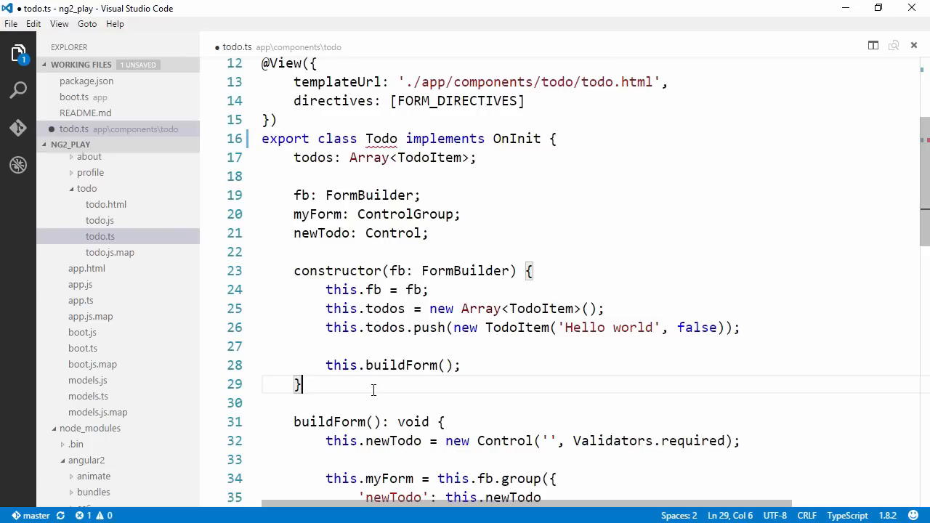
- Add ngOnInit(): void below the constructor logging "ngOnInit() called"
key(Enter)
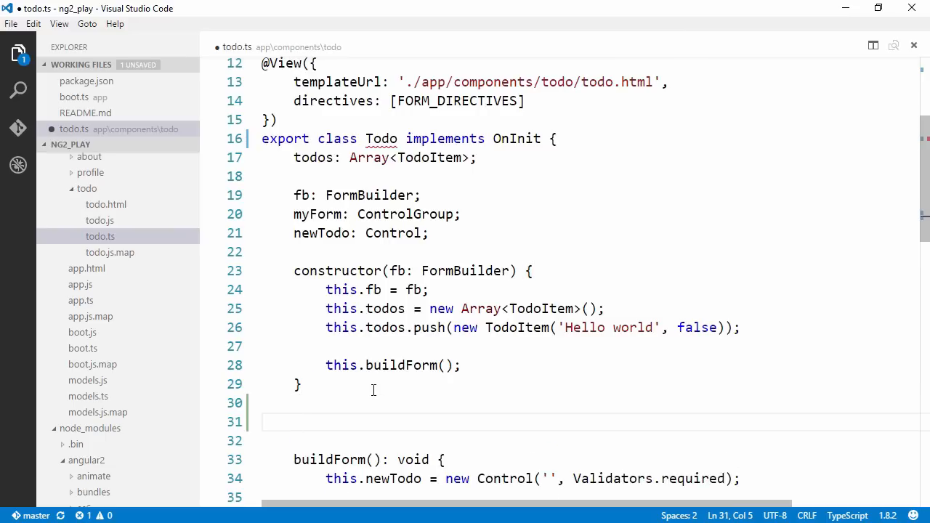
text(ngO)
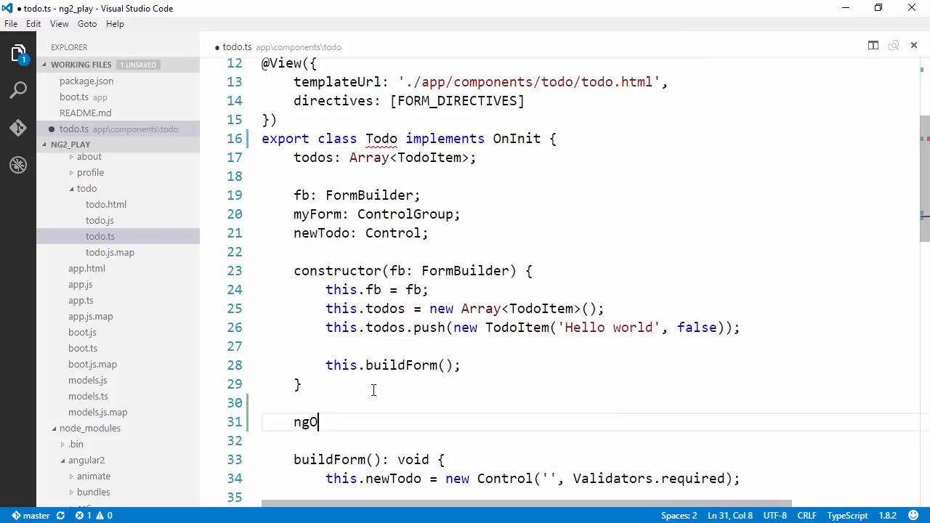
text(nOnInit())
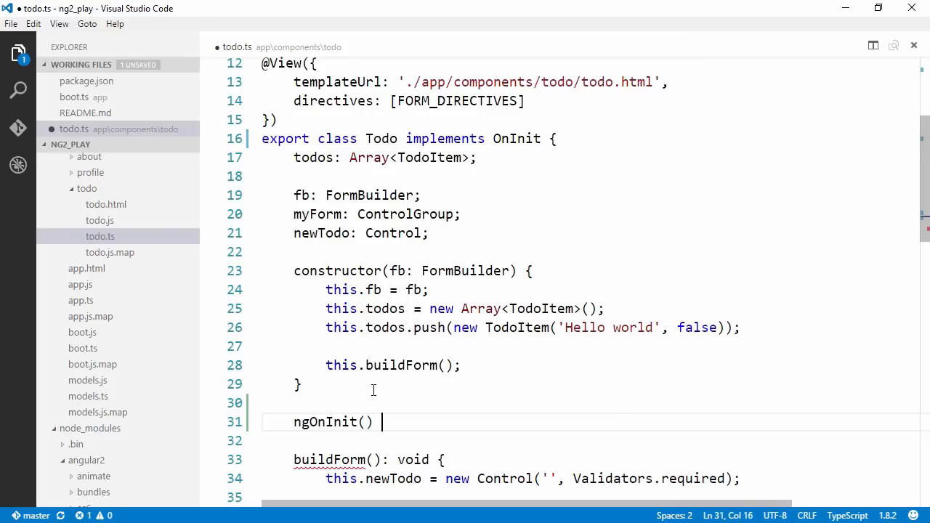
text(: void {})
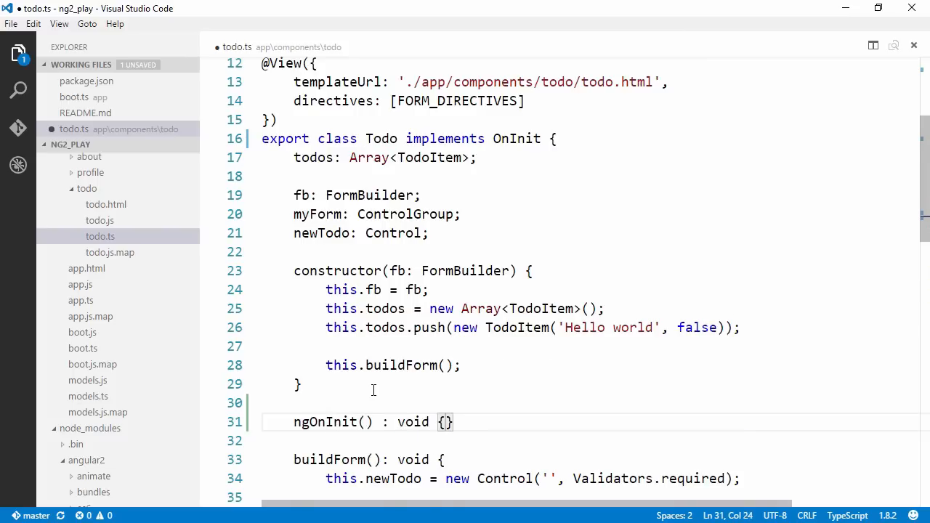
text(console.)
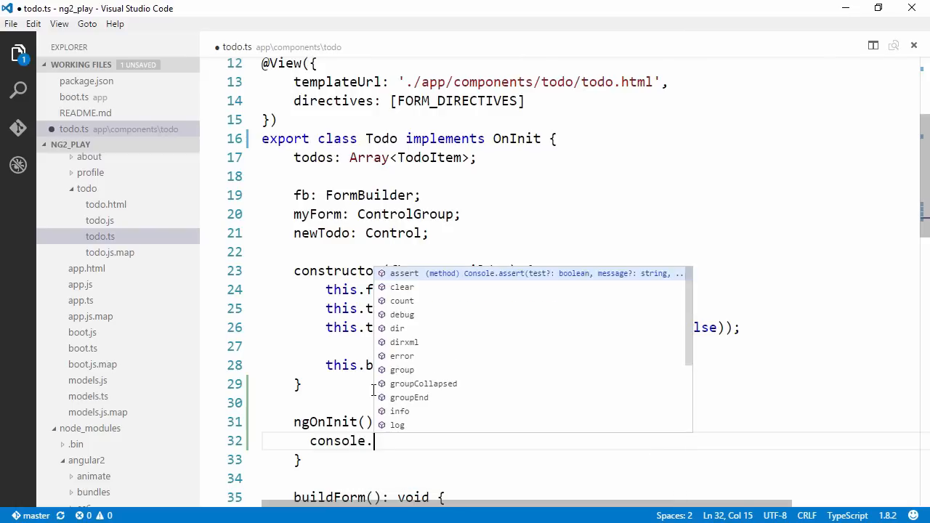
click(398, 424)
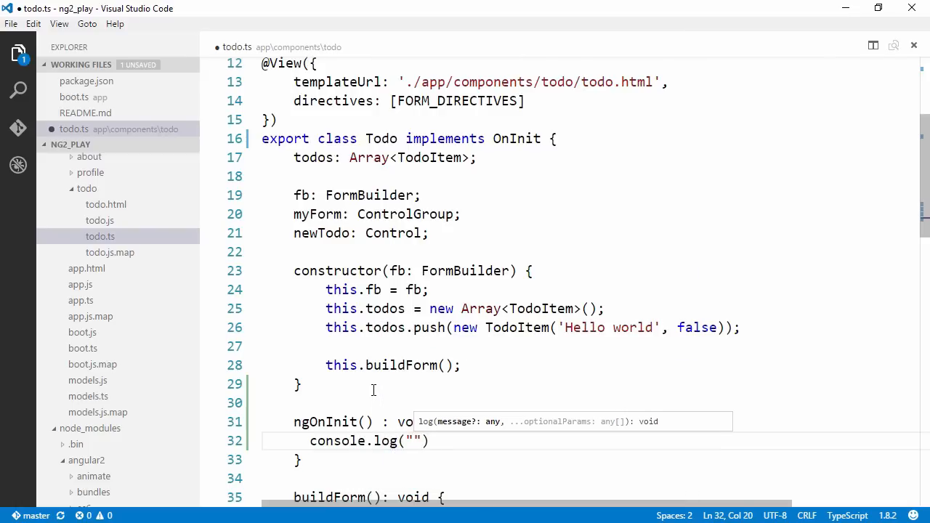
text(ngOnInit() called)
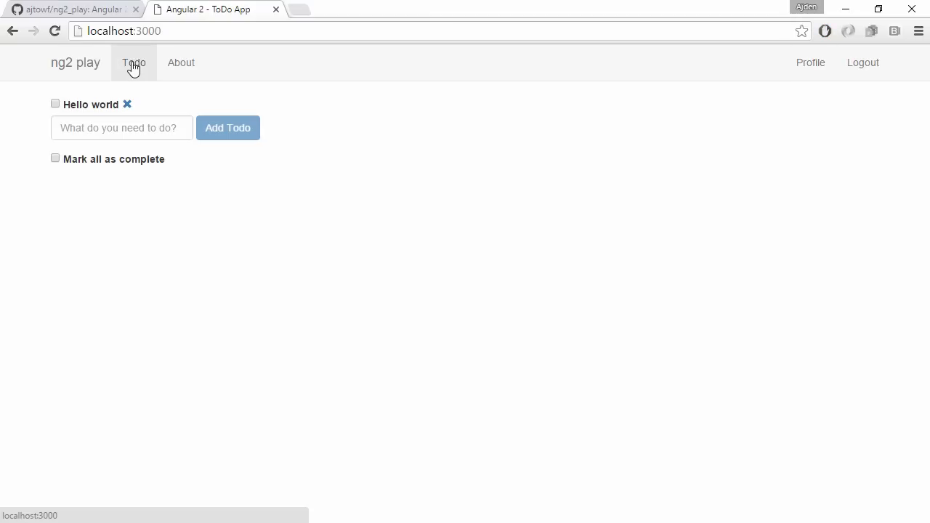
- Show the DevTools console with the ngOnInit() called log from todo.js
key(F12)
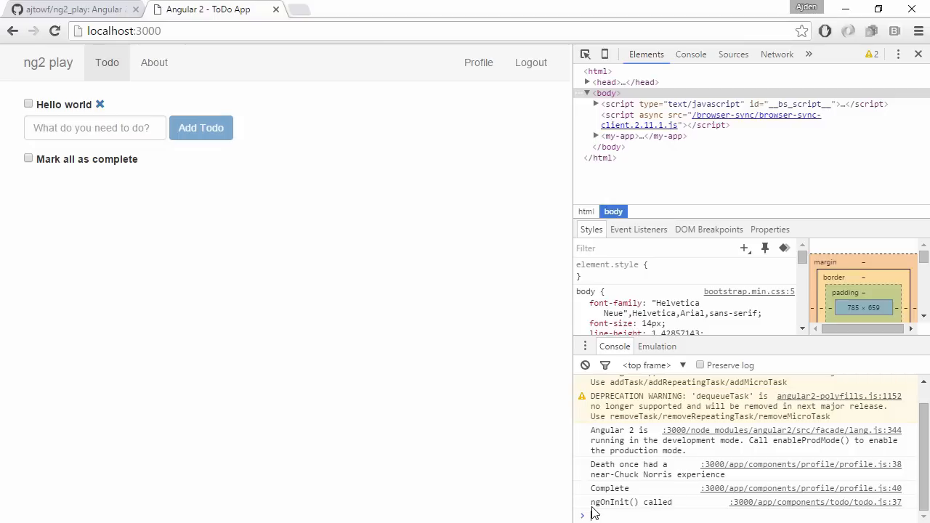
mouse_move(525, 483)
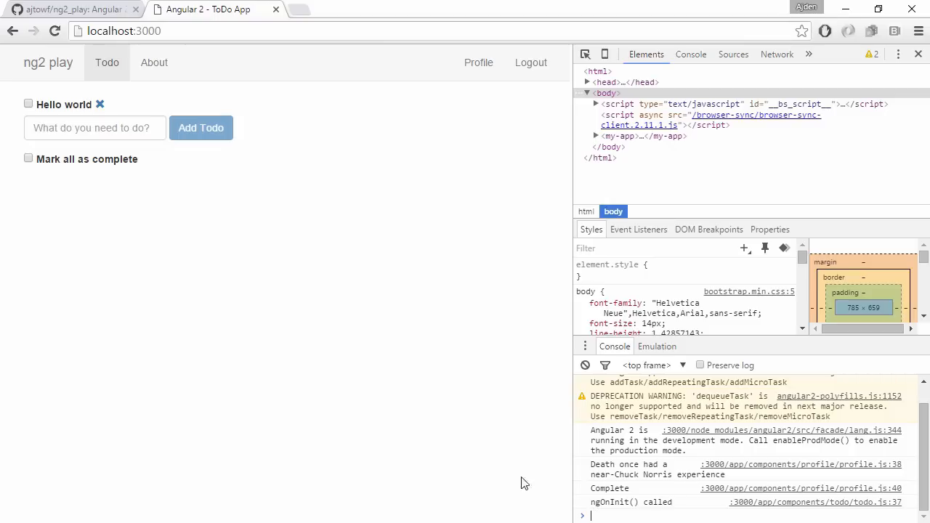
mouse_move(235, 410)
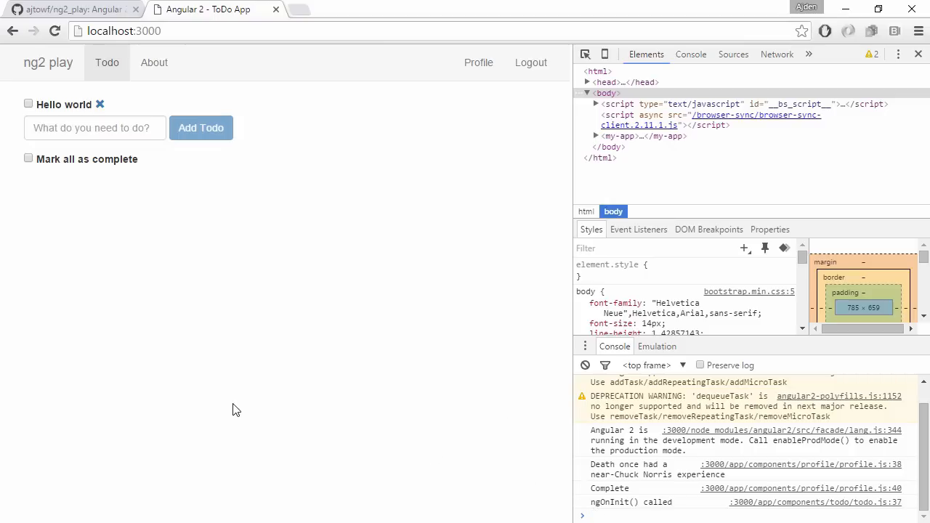
mouse_move(326, 298)
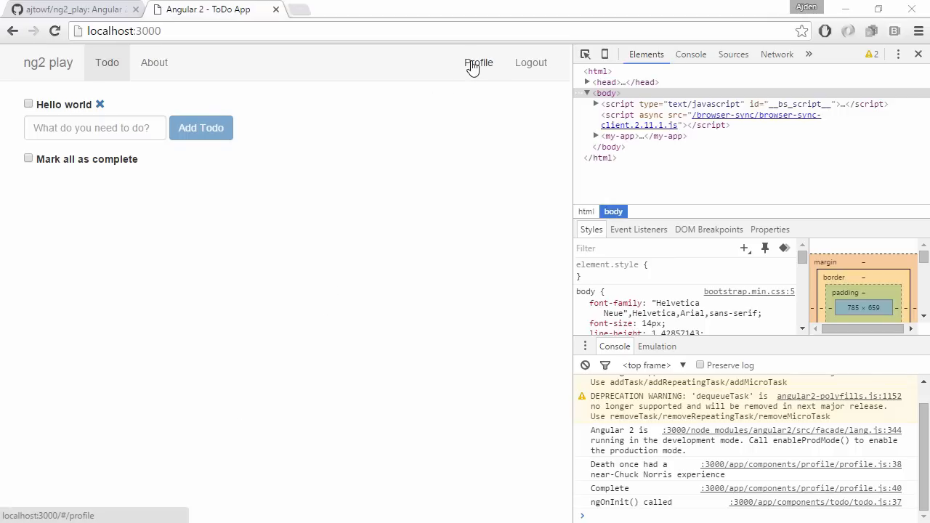
- Go to the Profile page and check the new log entries in the console
click(478, 62)
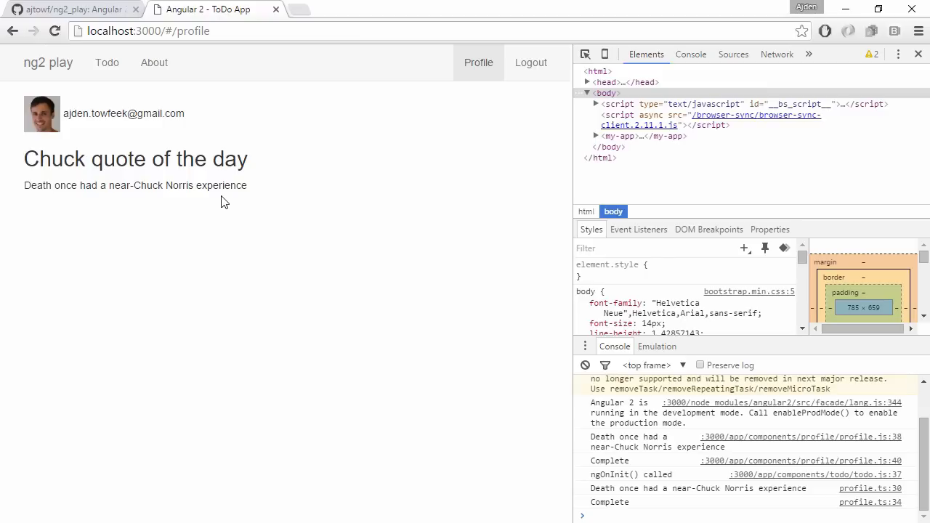
mouse_move(245, 198)
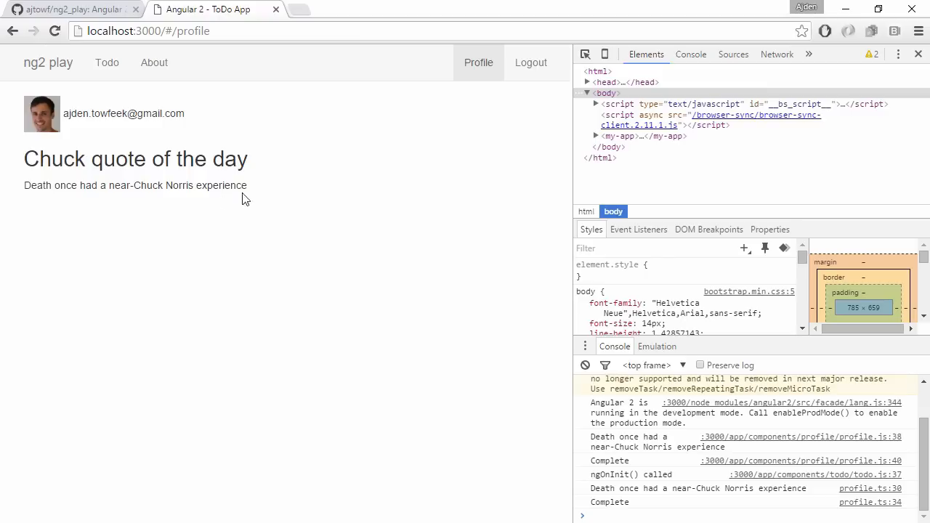
mouse_move(260, 195)
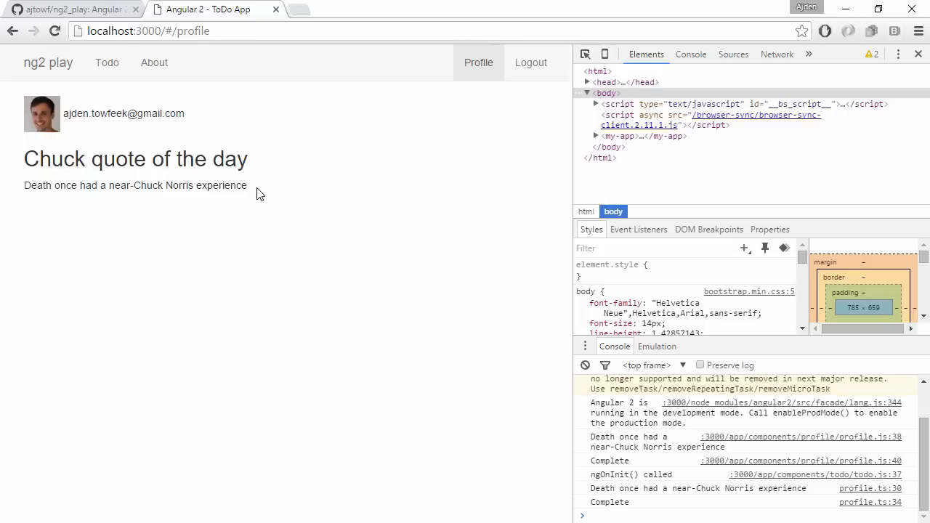
mouse_move(209, 276)
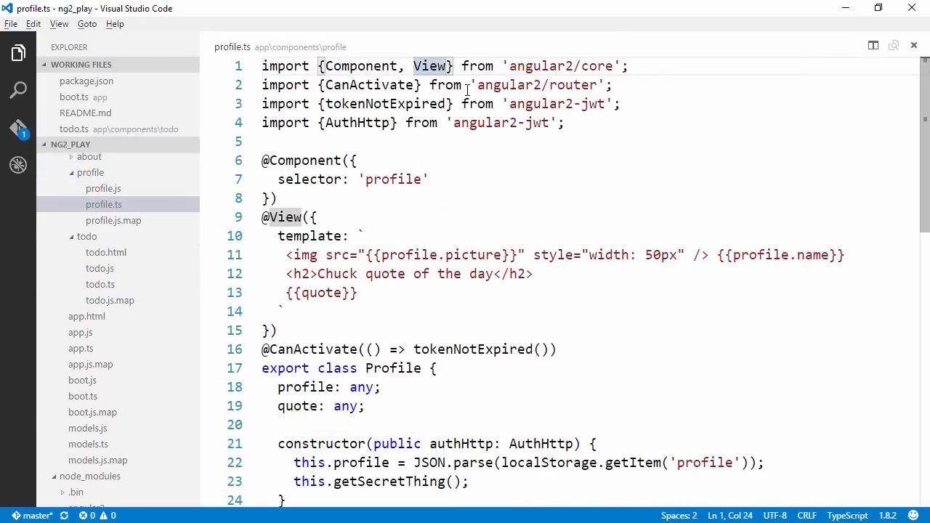
- Import OnInit, OnDestroy and AfterContentInit from angular2/core in profile.ts
text(, OnInit,)
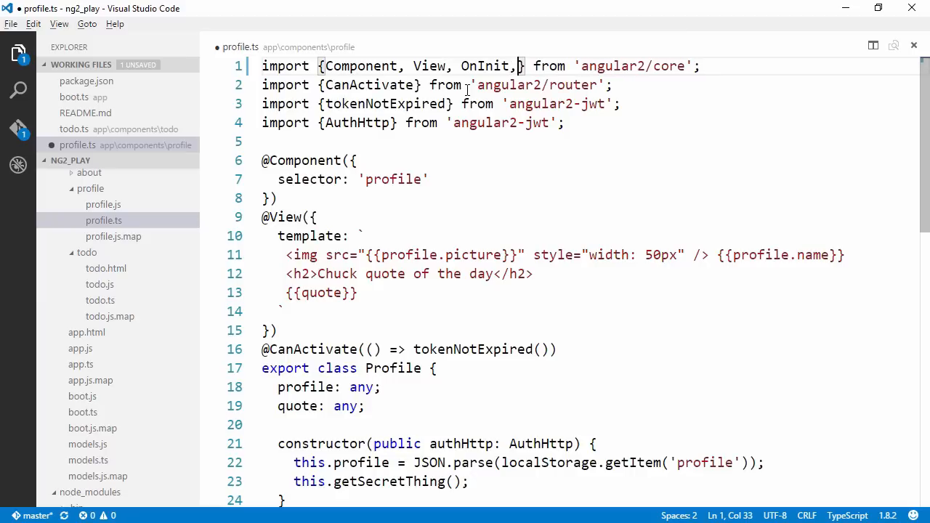
text(OnDestroy, A)
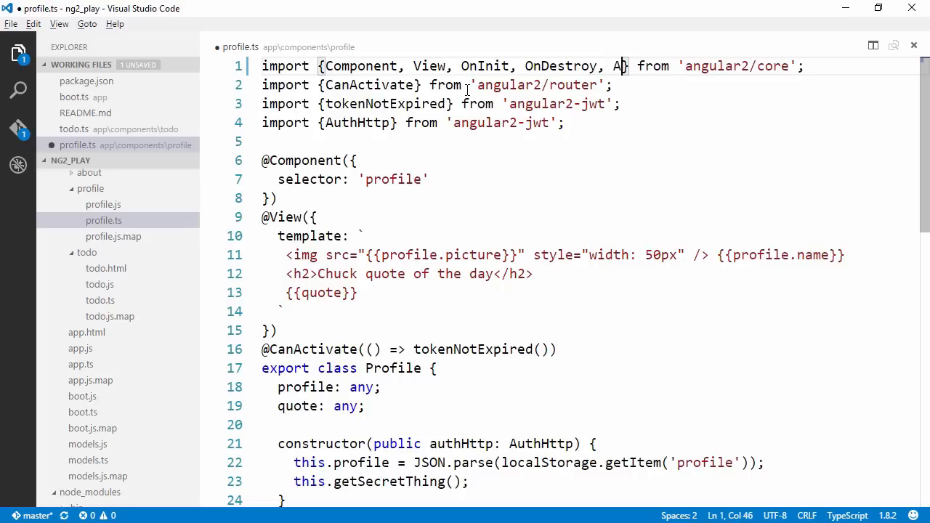
text(fterContentInit)
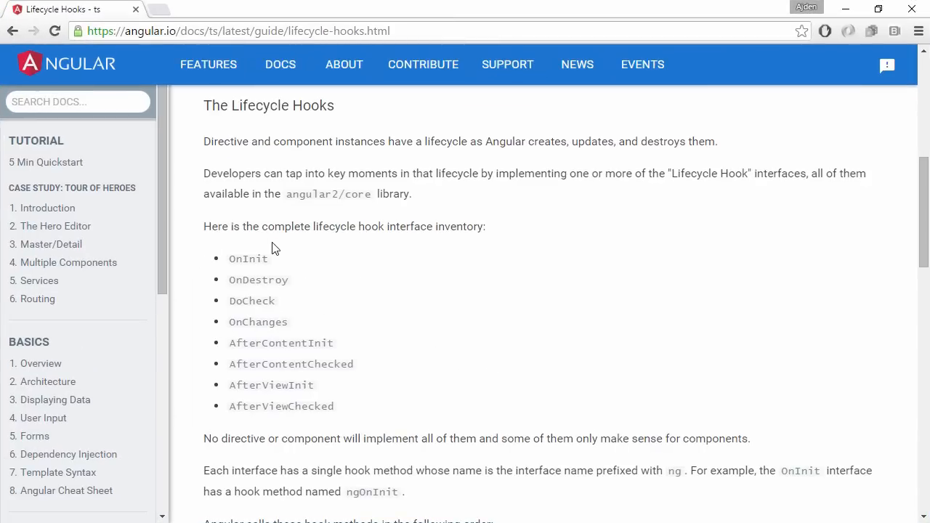
- Scroll the Lifecycle Hooks guide to the hook interface inventory
scroll(down, 3)
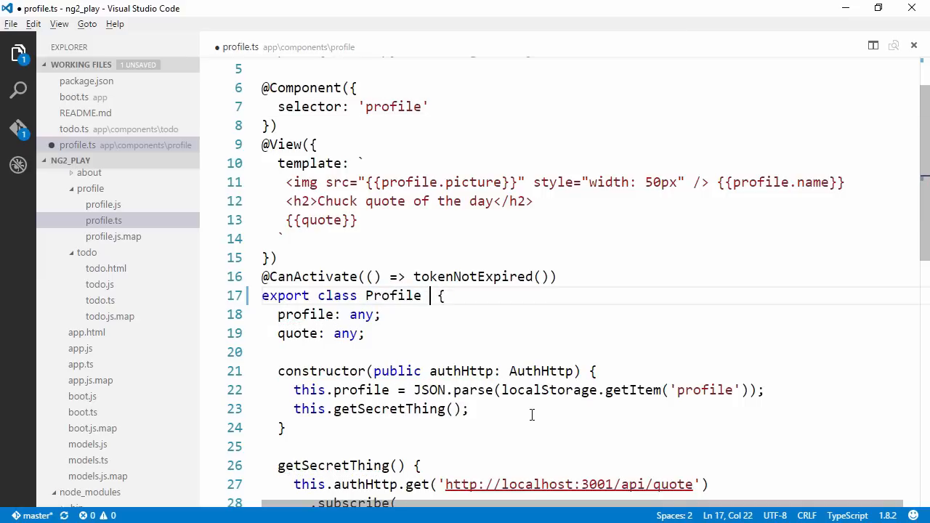
- Declare that Profile implements OnInit, OnDestroy and AfterContentInit after the class name
text(implements)
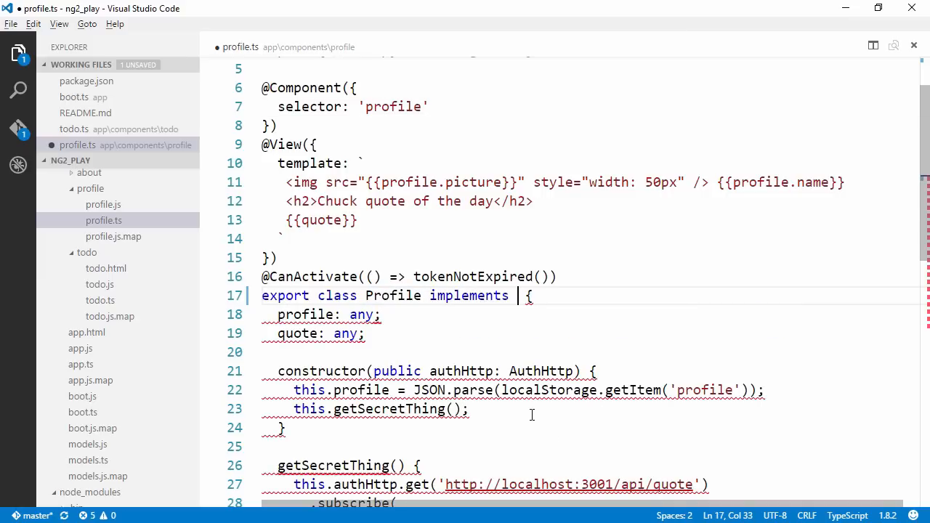
text(OnInit, OnDestroy,)
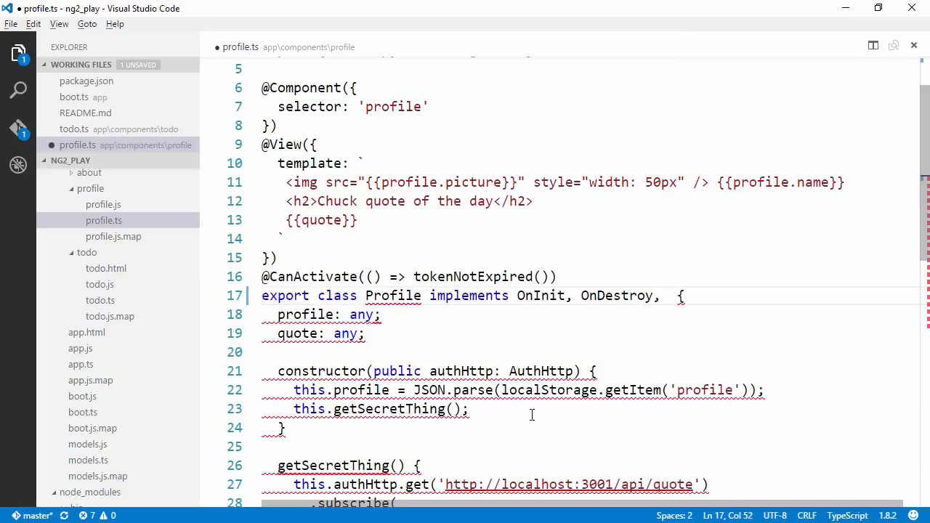
text(AfterContentInit)
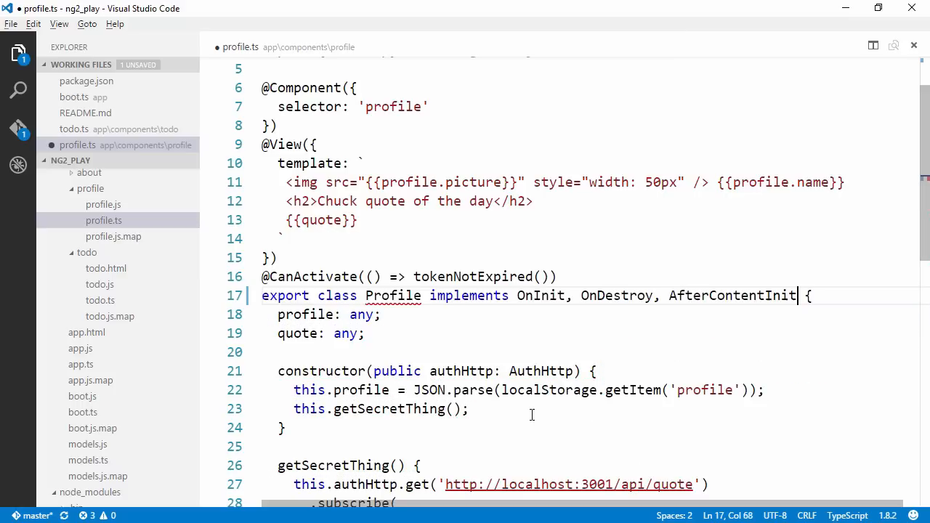
mouse_move(393, 297)
text(ngOnInit()
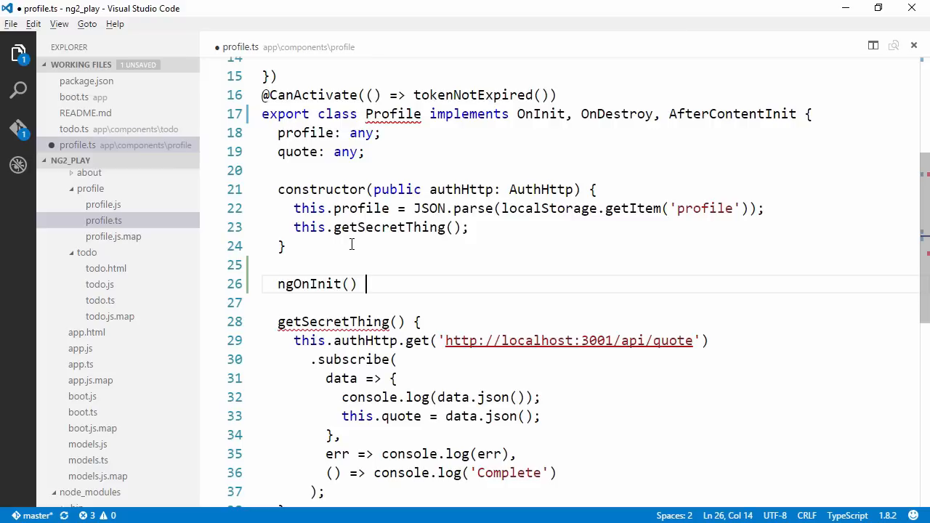
- Add empty ngOnInit, ngOnDestroy and ngAfterContentInit methods returning void to Profile
text(: void {})
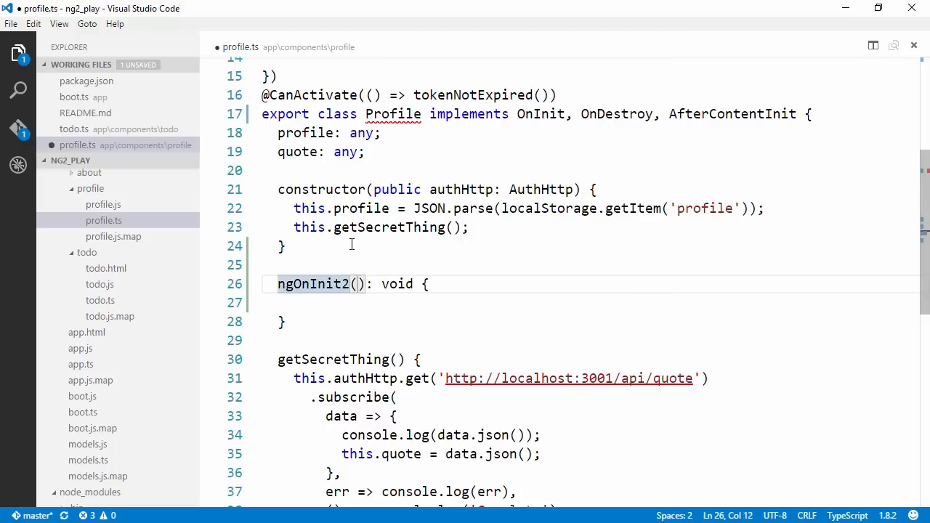
mouse_move(313, 189)
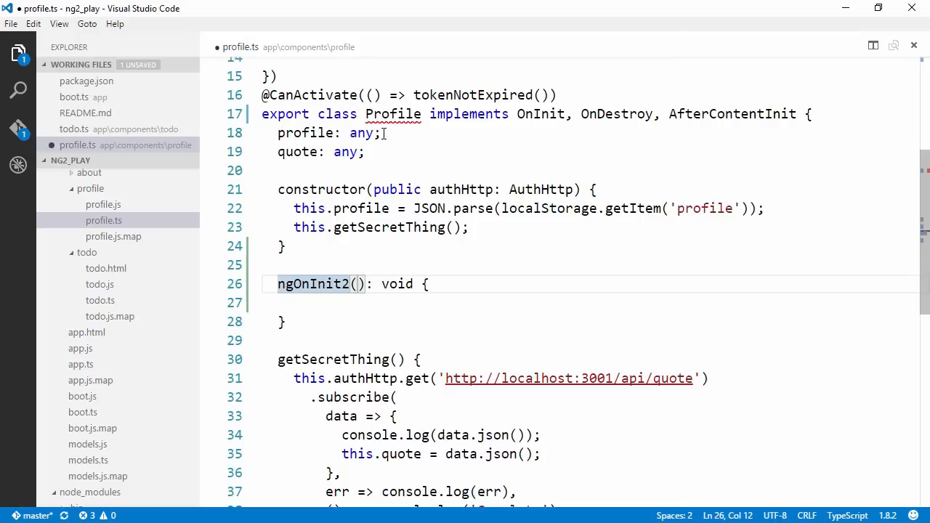
mouse_move(396, 283)
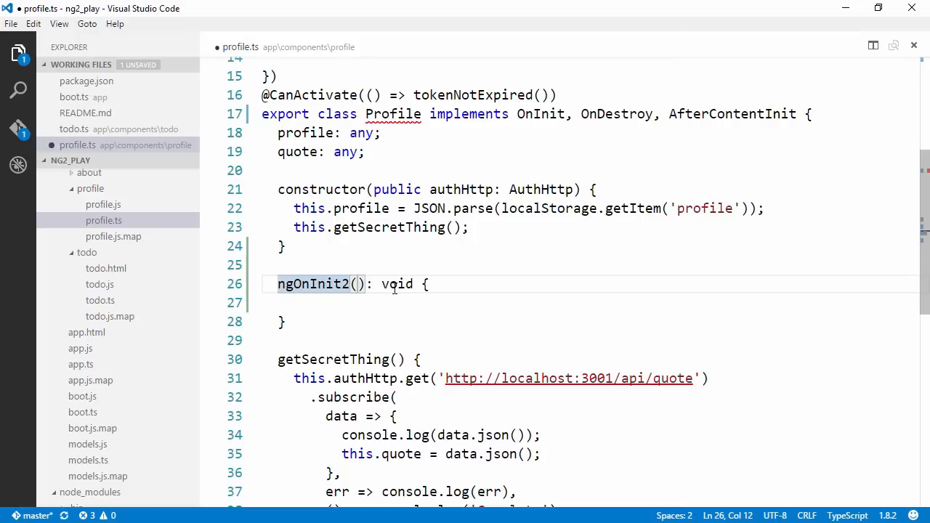
key(Backspace)
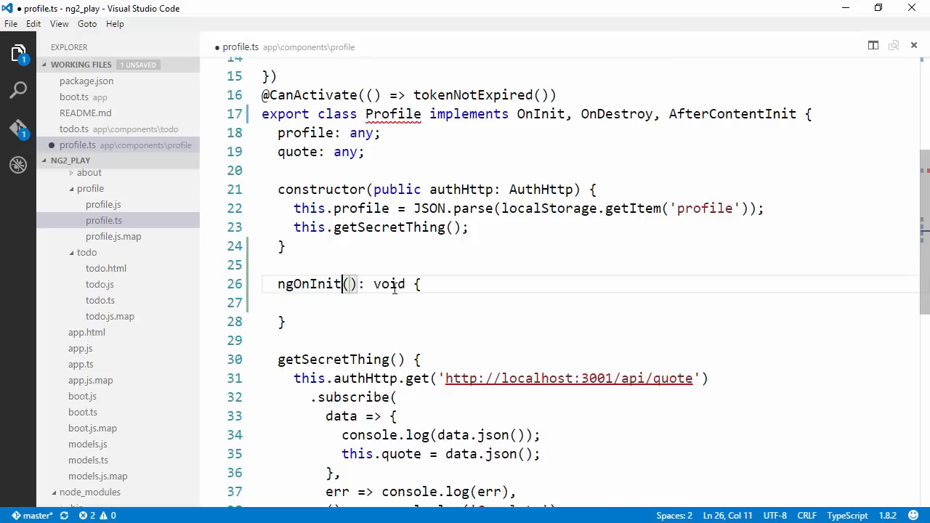
text(ngOnDestroy() : void {)
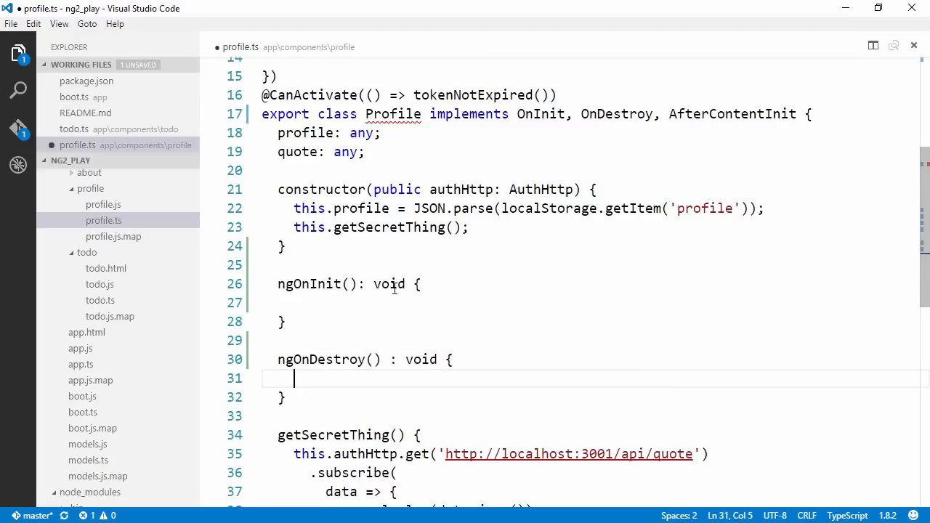
text(ngAfterContentInit() {)
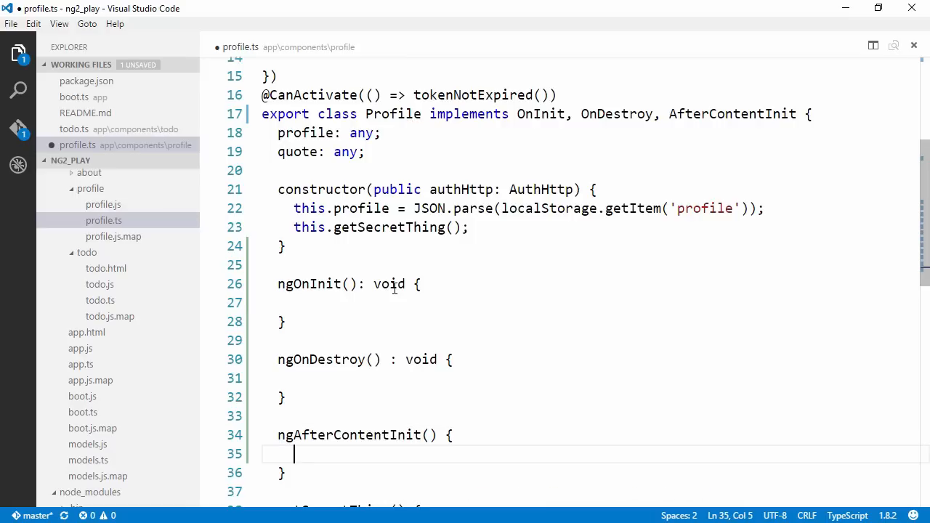
- Log 'ngOnInit called', 'ngOnDestroy called' and 'ngAfterContentInit called' inside each hook body
click(372, 304)
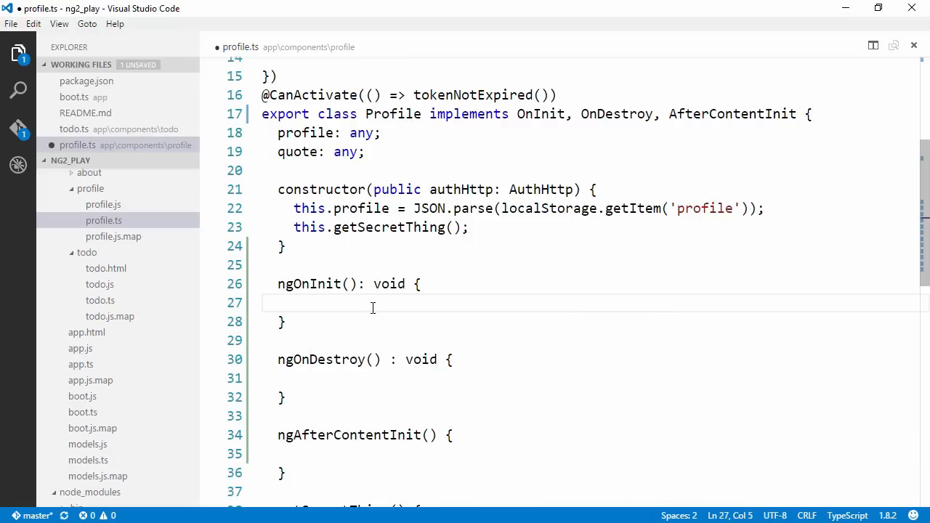
text(c)
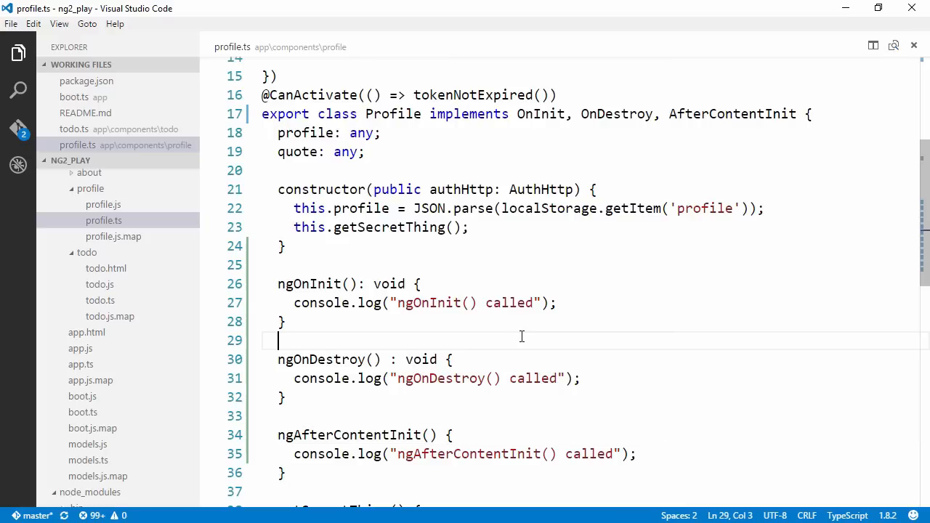
mouse_move(483, 324)
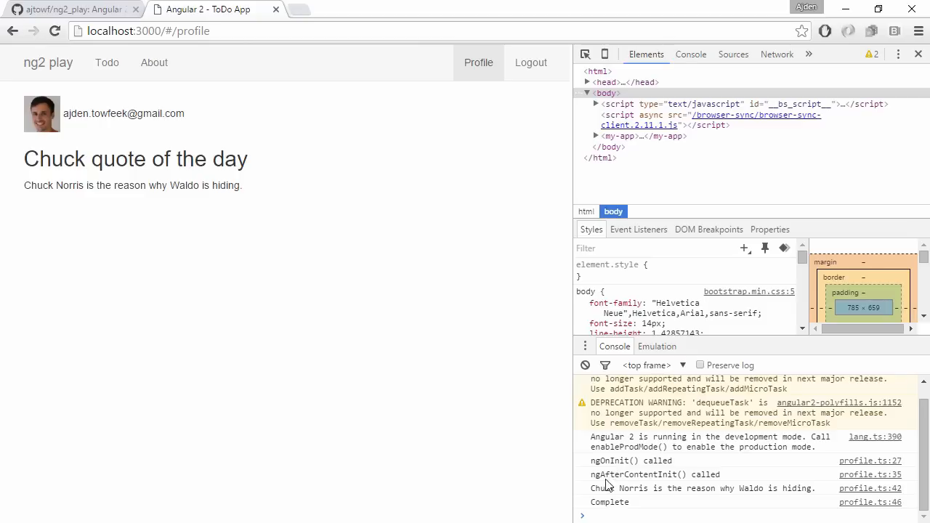
mouse_move(663, 491)
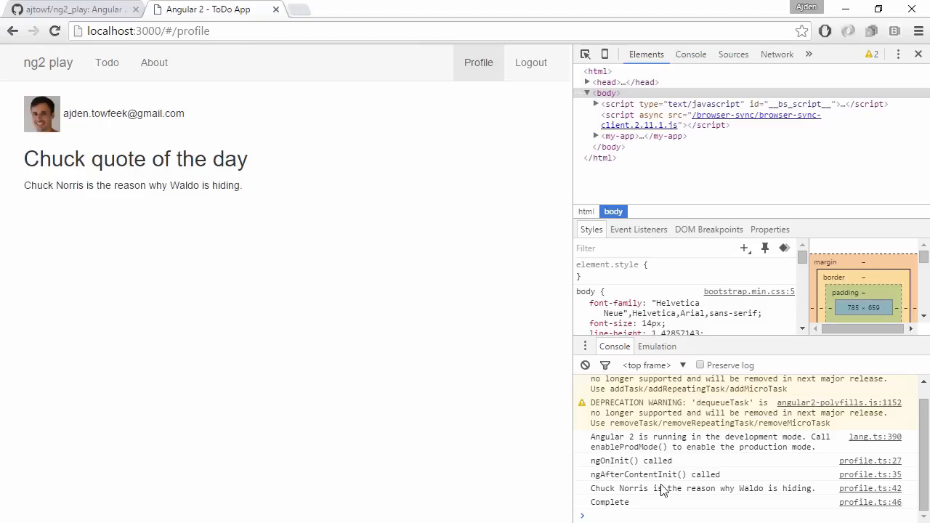
mouse_move(654, 489)
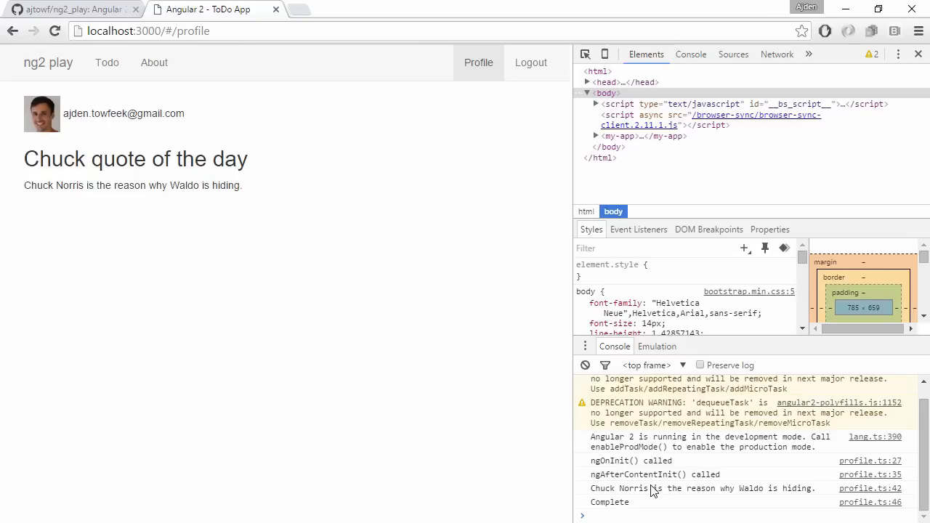
mouse_move(108, 61)
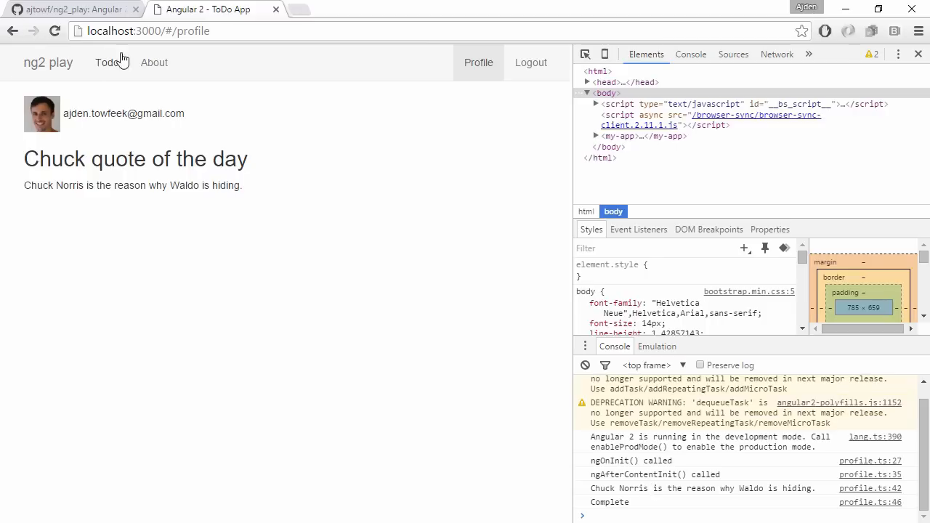
mouse_move(107, 62)
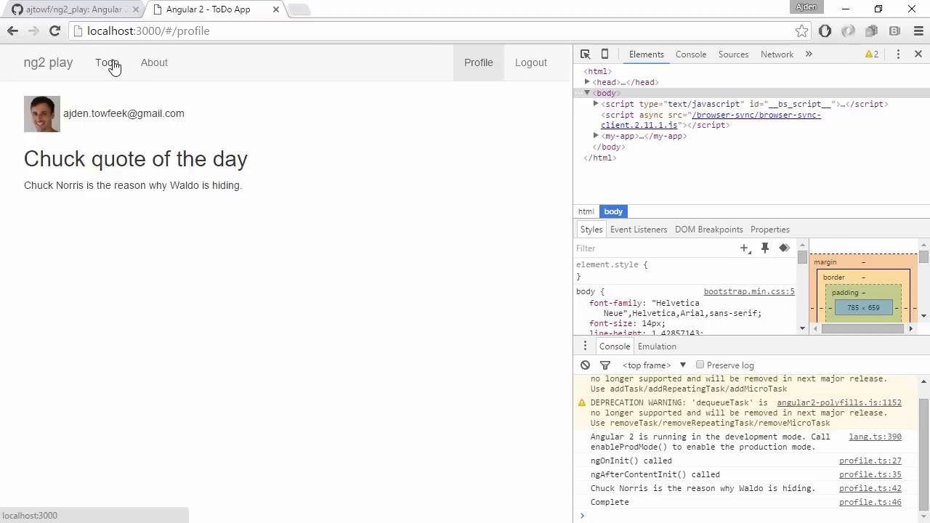
- Navigate from Profile to the Todo page and confirm ngOnDestroy appears in the console
click(107, 63)
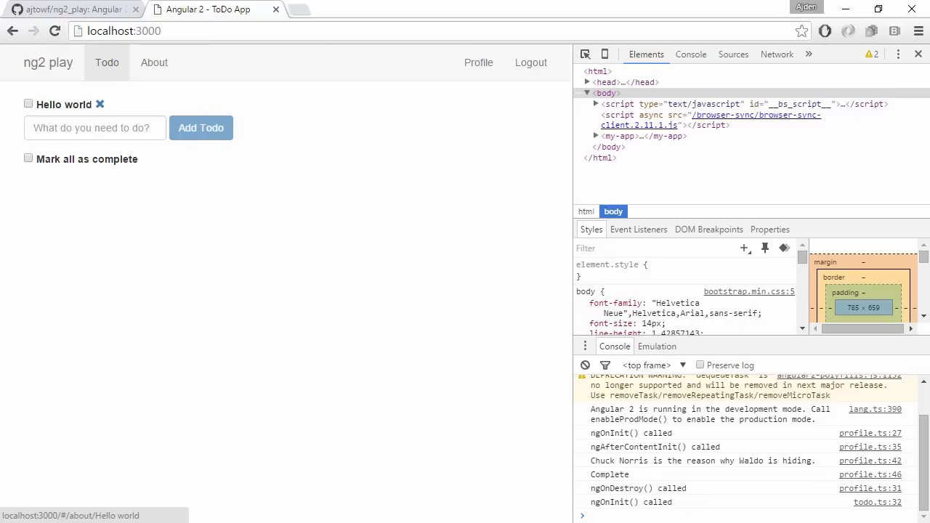
mouse_move(677, 500)
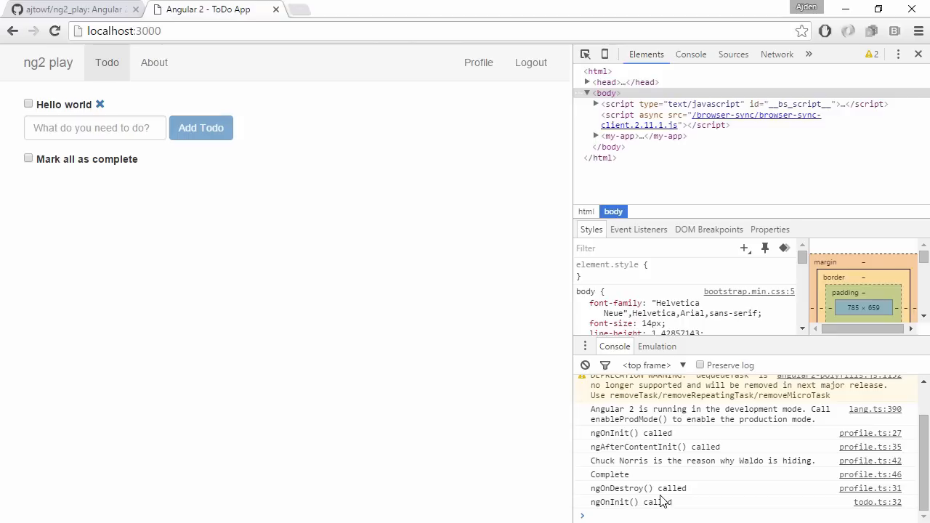
mouse_move(149, 264)
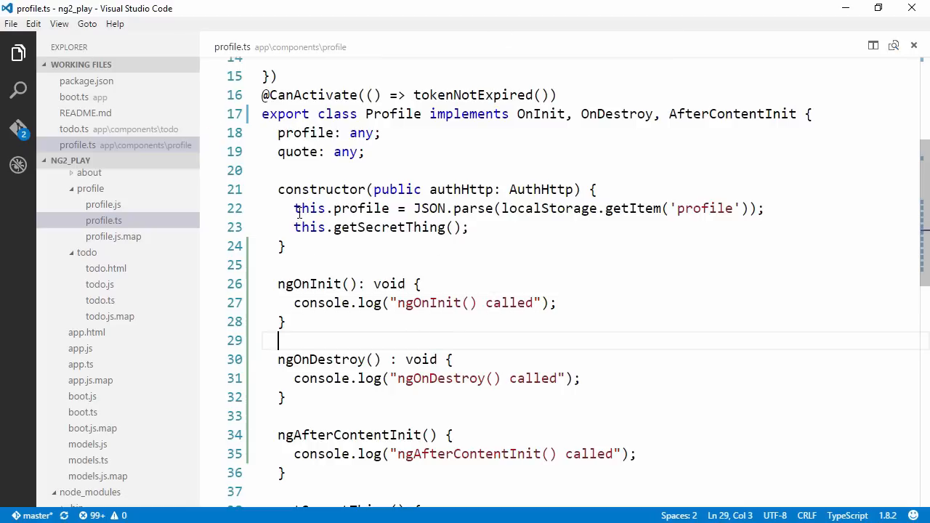
mouse_move(357, 227)
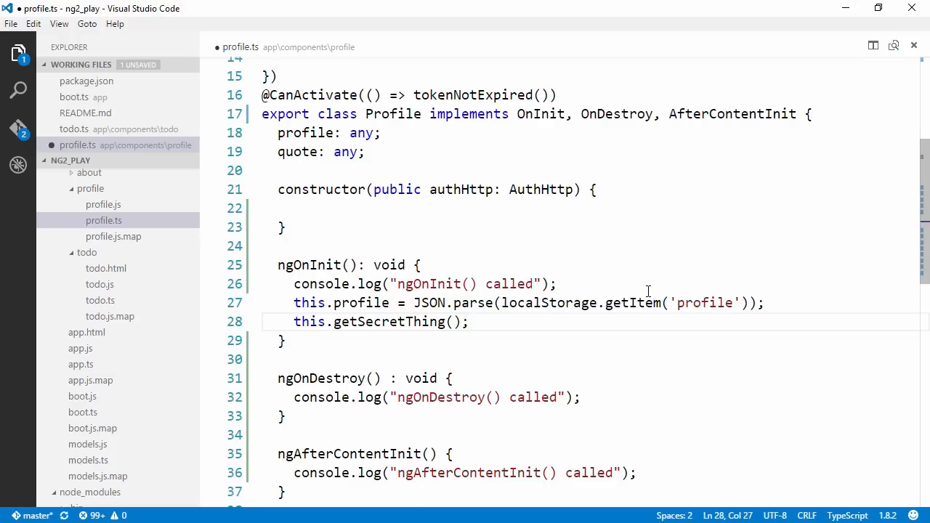
- Move profile loading and getSecretThing into ngOnInit and collapse the empty constructor
click(284, 245)
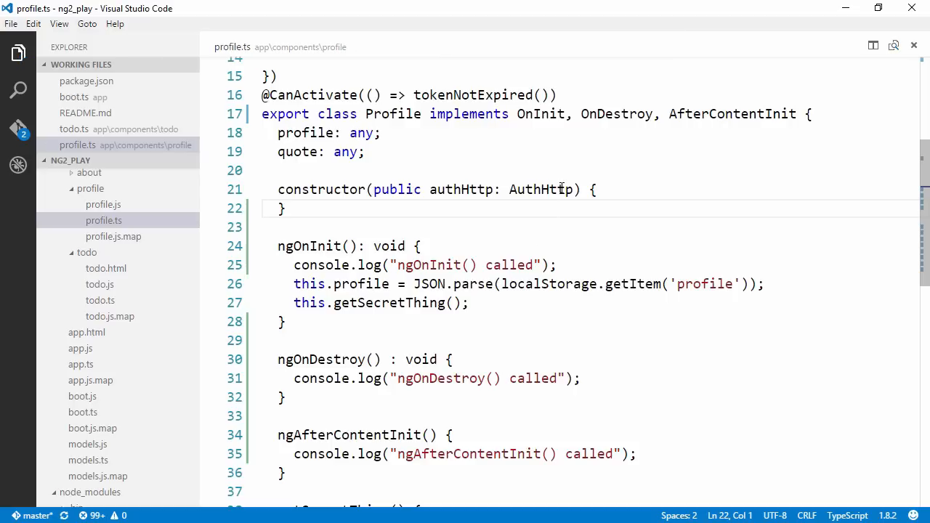
mouse_move(537, 189)
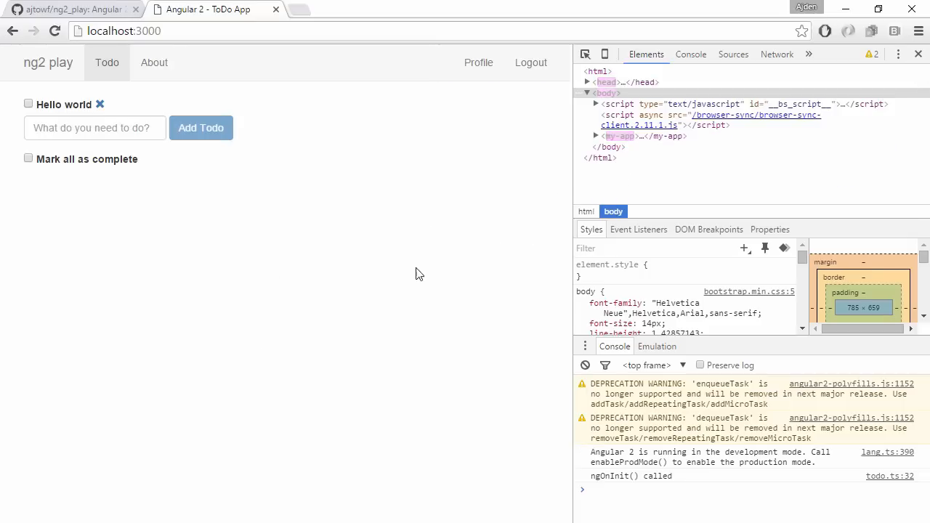
mouse_move(385, 104)
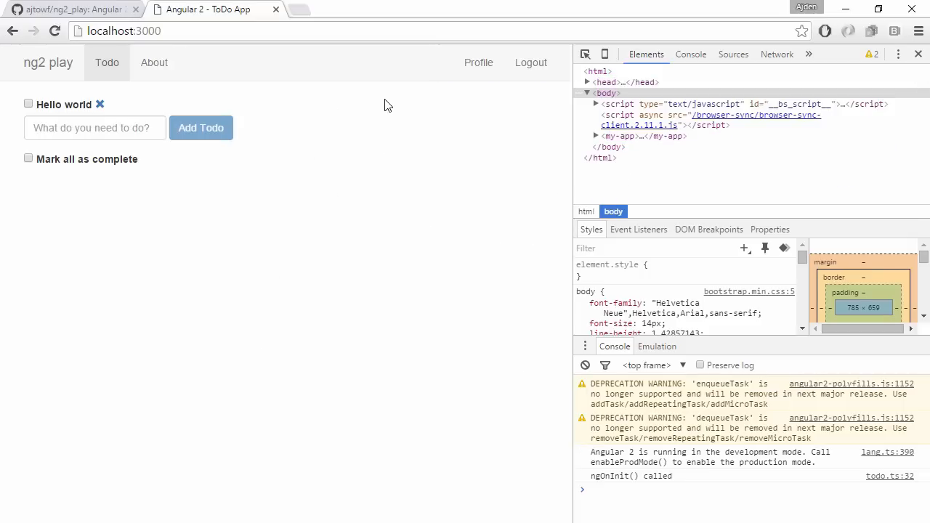
mouse_move(480, 63)
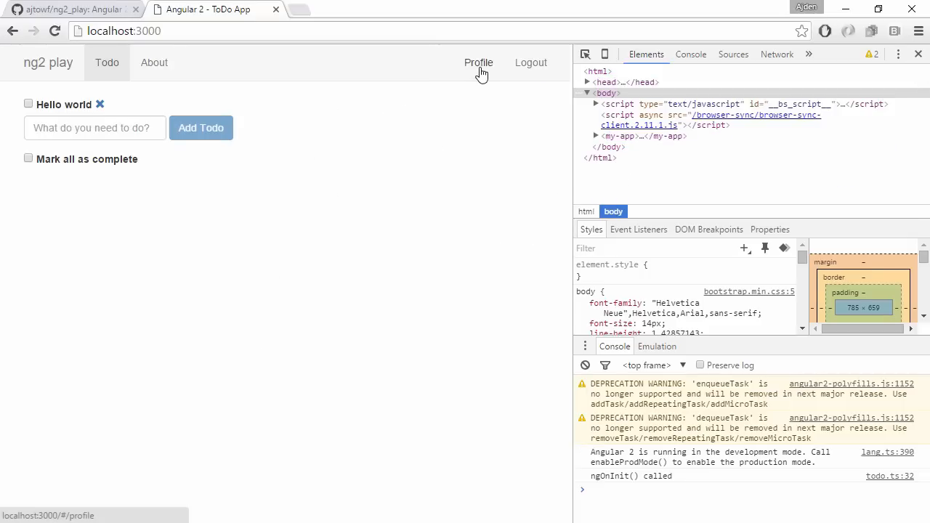
- Return to the Profile page and check the new quote with ngOnInit and ngAfterContentInit logs
click(479, 62)
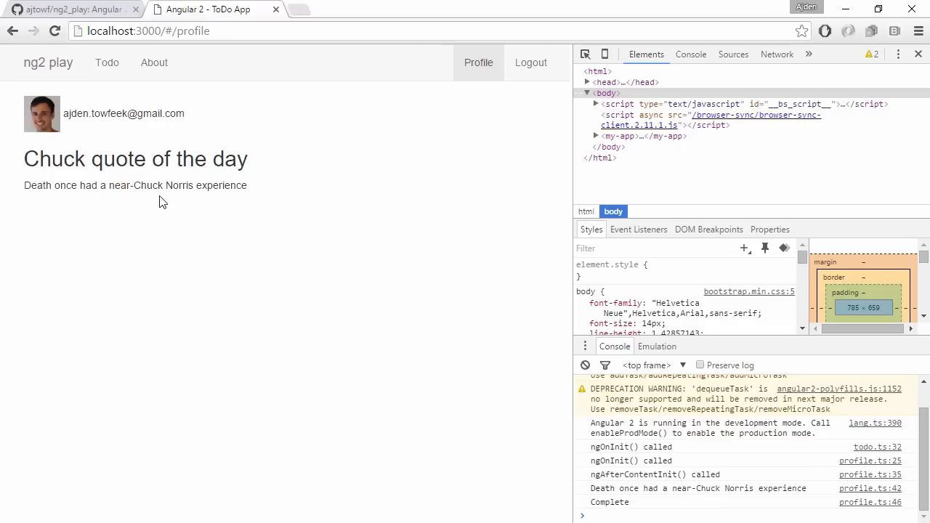
mouse_move(8, 157)
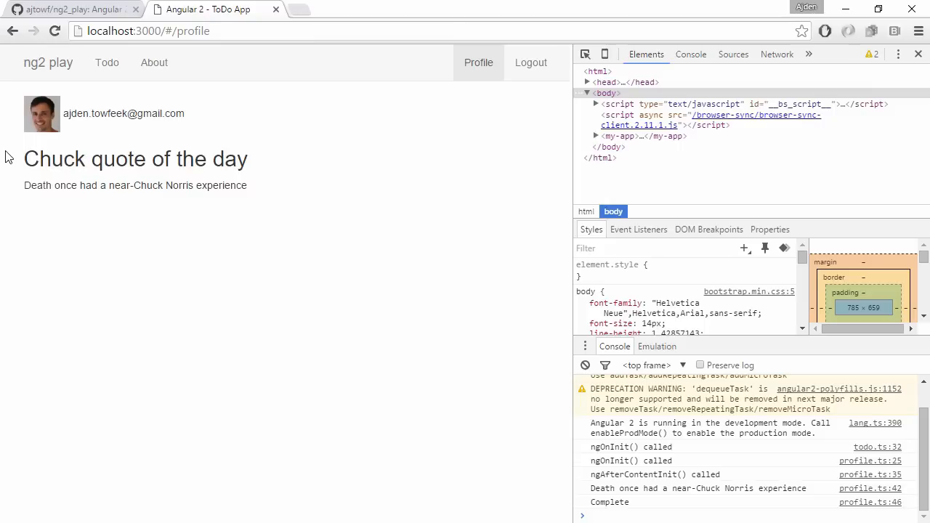